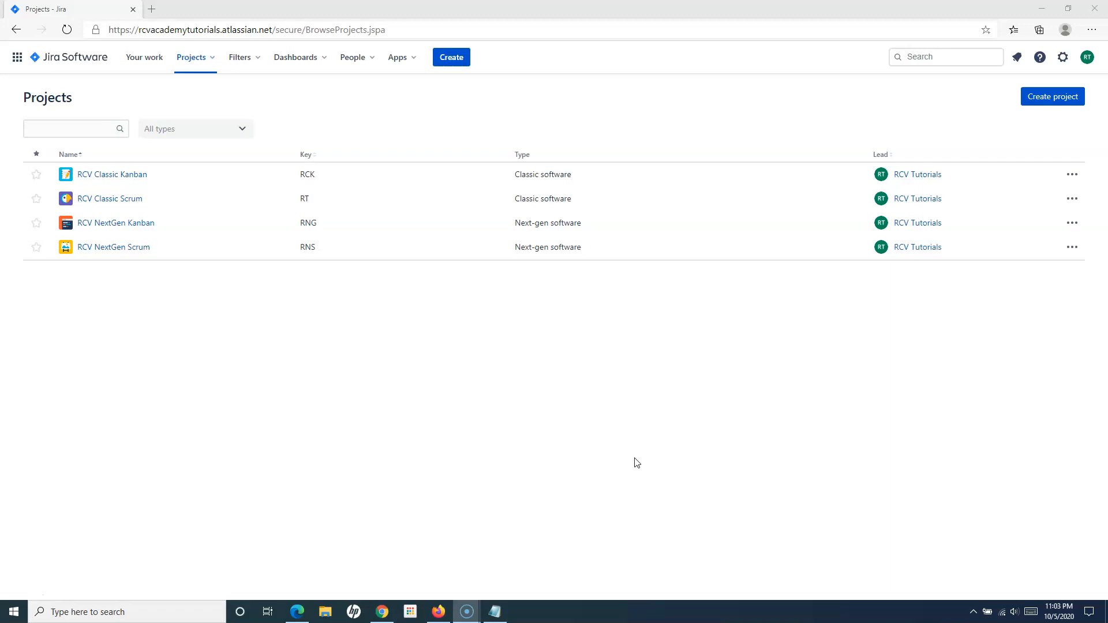
pyautogui.moveTo(669, 290)
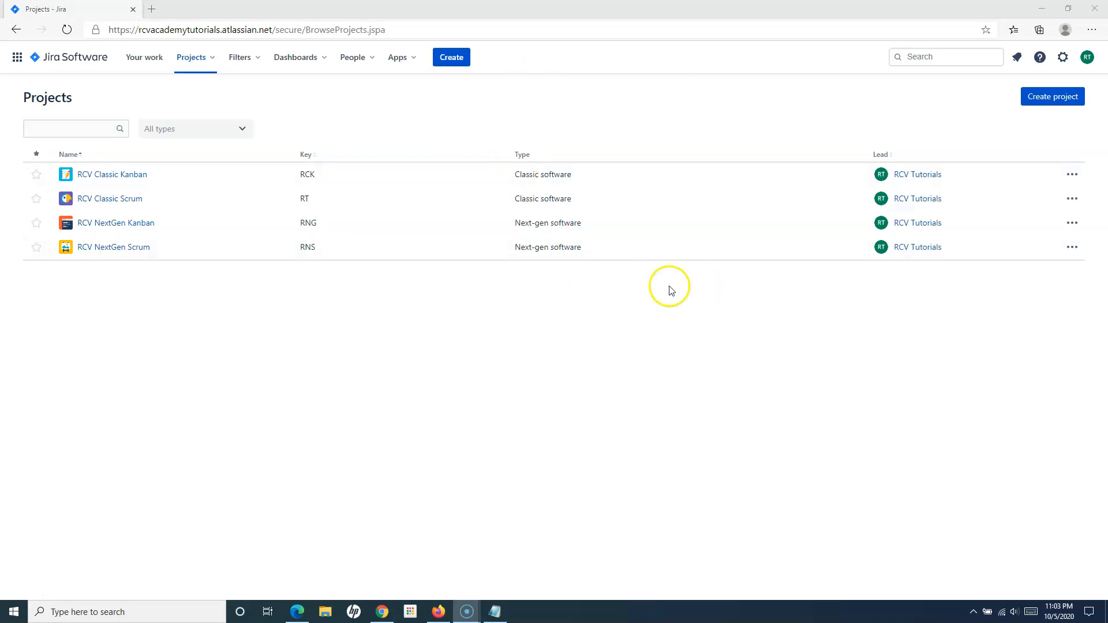
pyautogui.moveTo(215, 145)
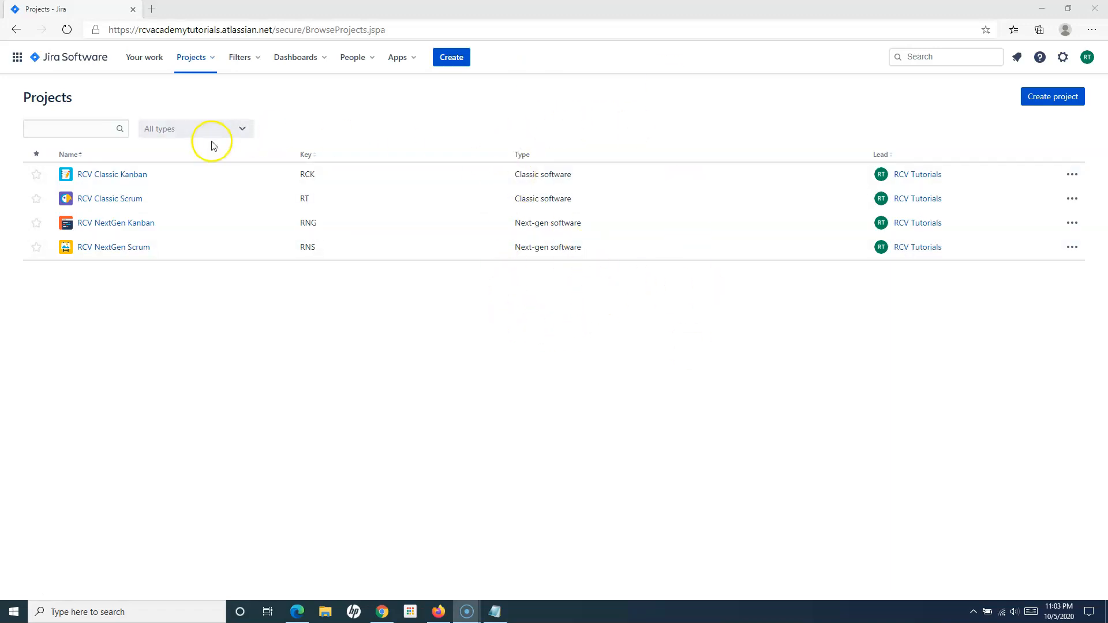
pyautogui.moveTo(143, 58)
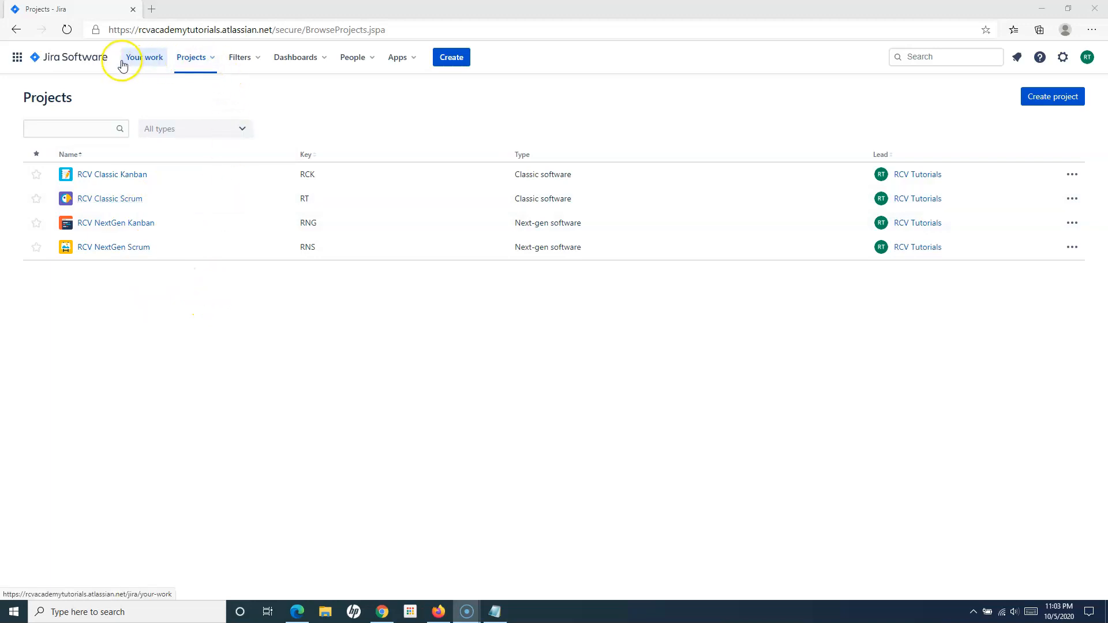
pyautogui.moveTo(80, 318)
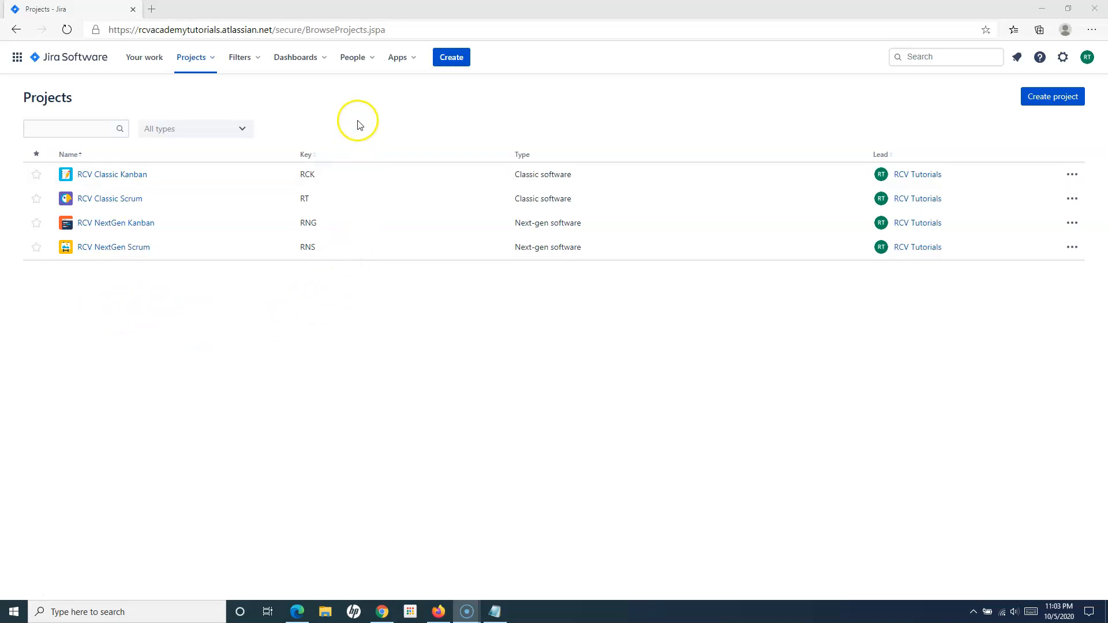
pyautogui.moveTo(359, 123)
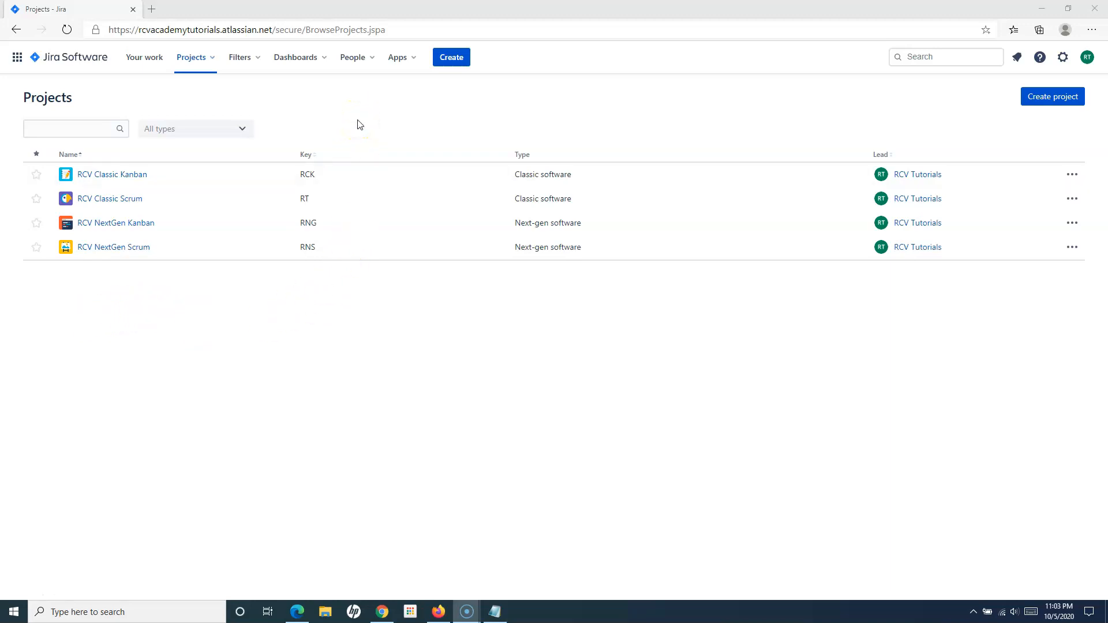
pyautogui.moveTo(610, 116)
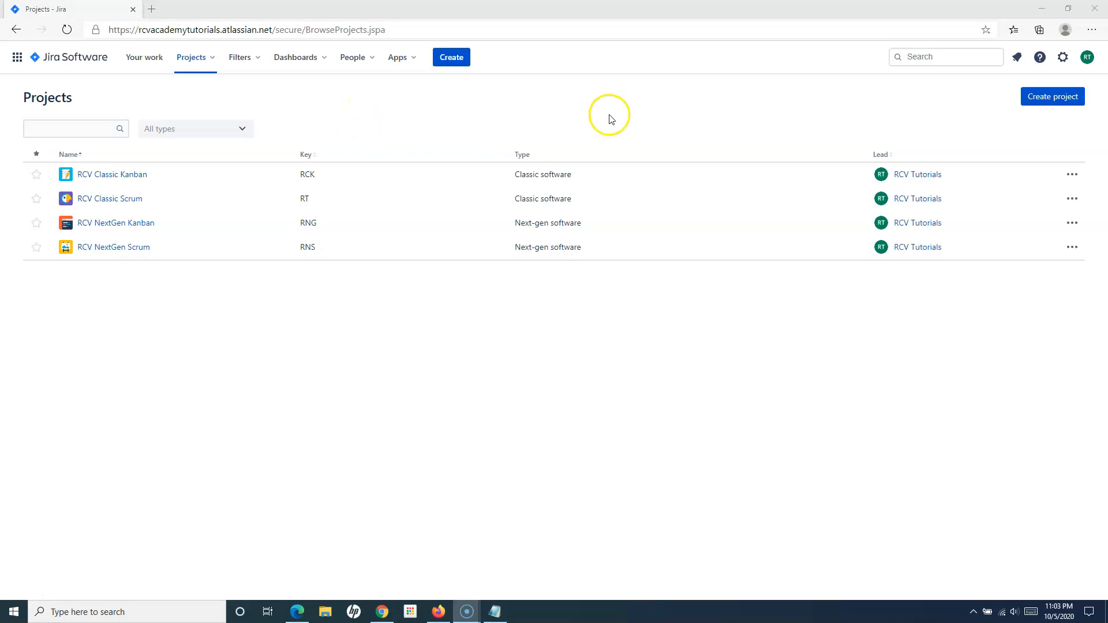
pyautogui.moveTo(591, 258)
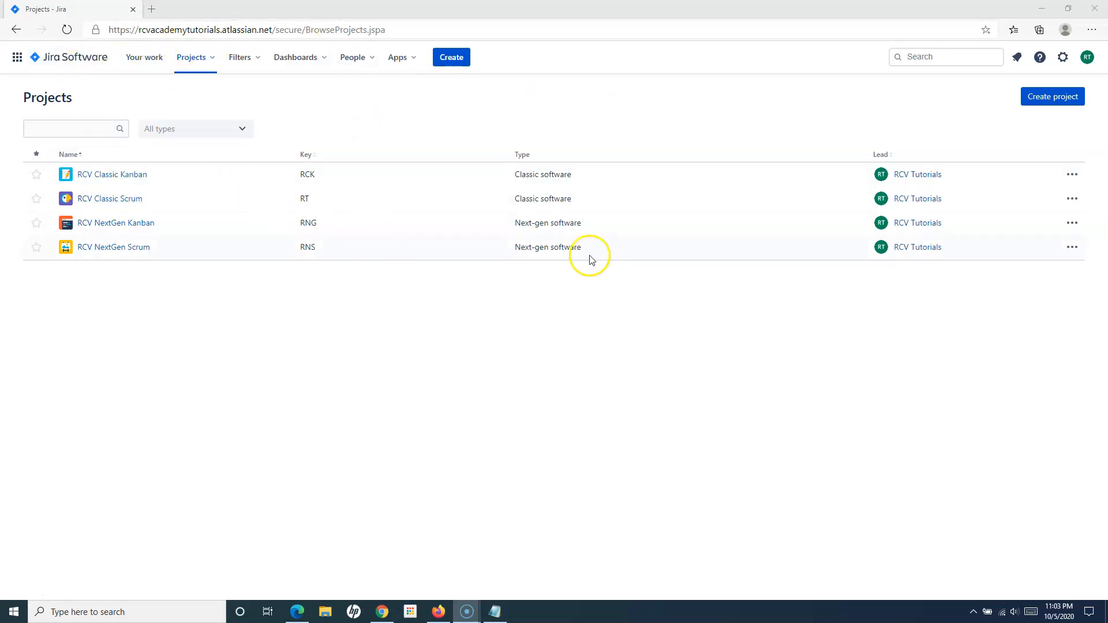
pyautogui.moveTo(221, 86)
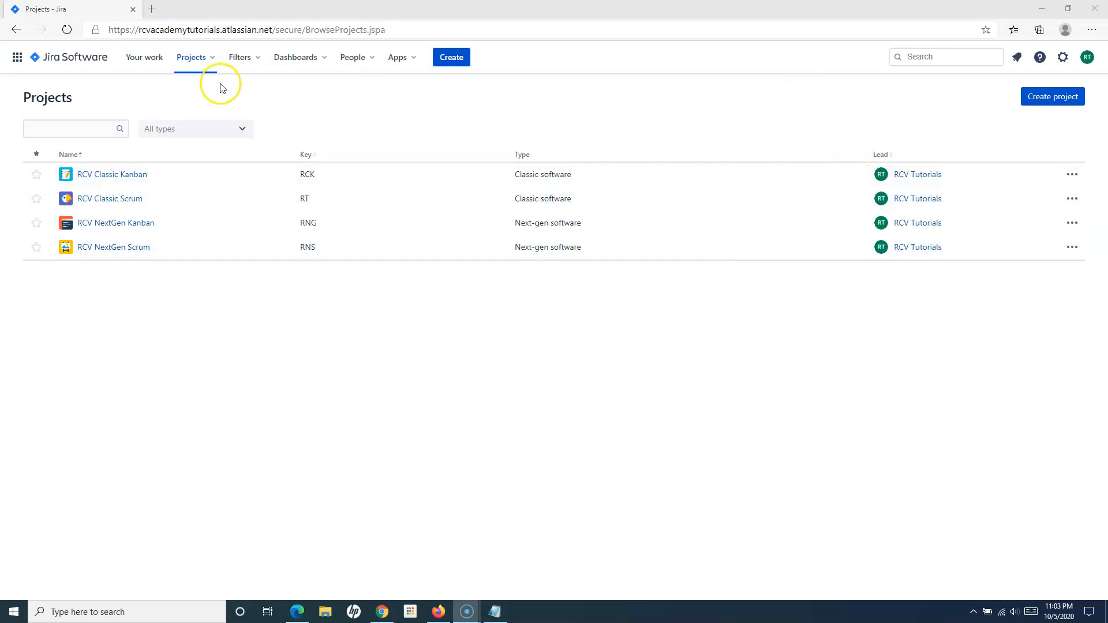
# Start creating a new project from the Projects menu and review the project type comparison
pyautogui.click(192, 58)
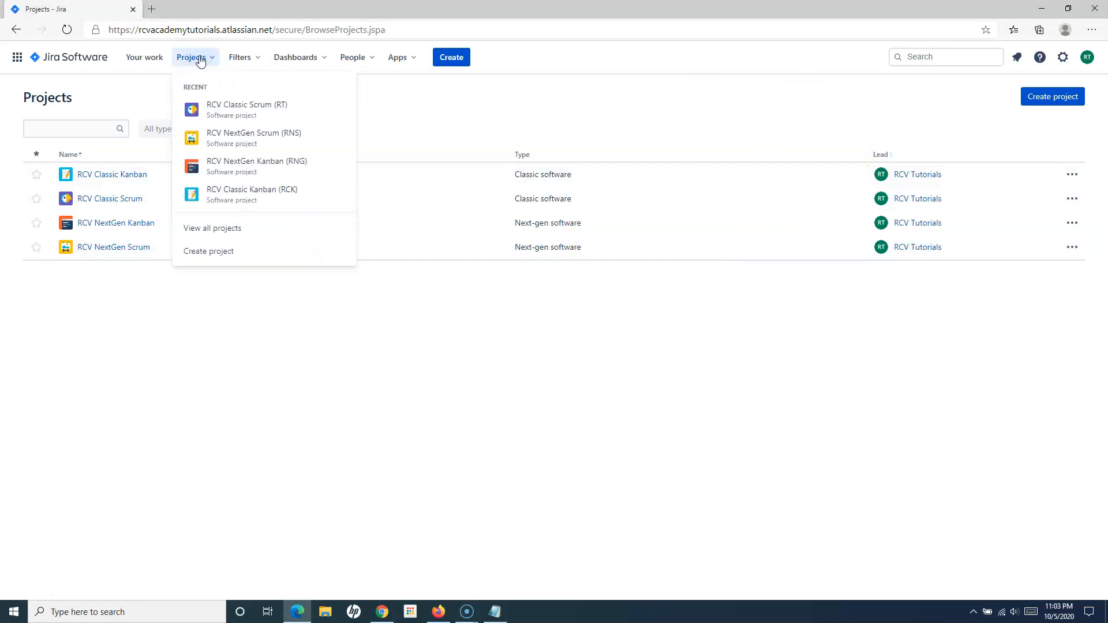
pyautogui.moveTo(184, 76)
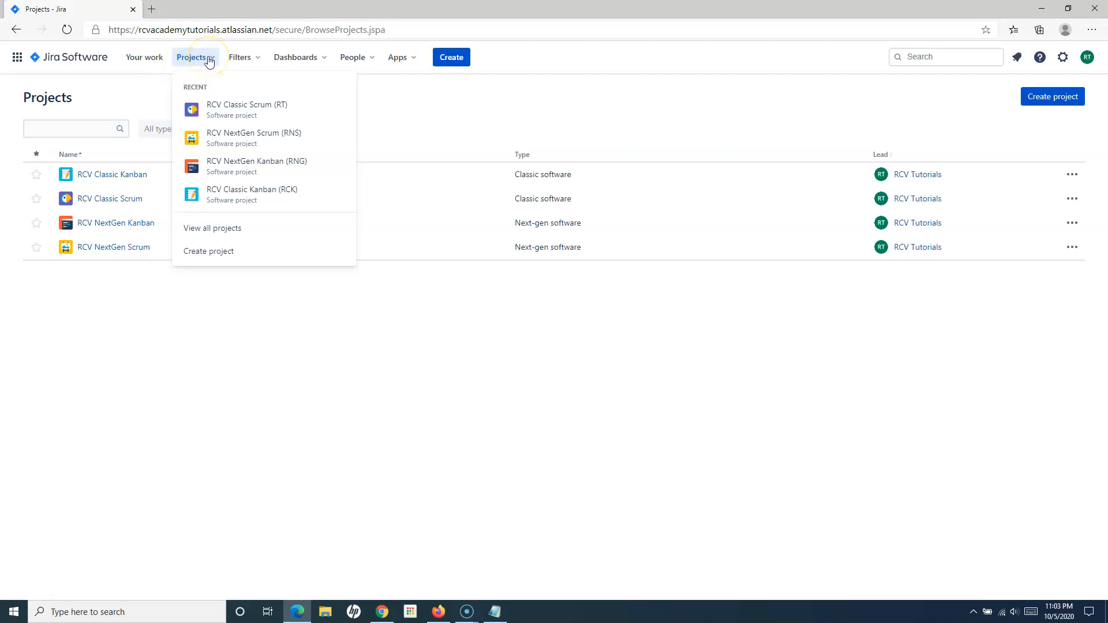
pyautogui.moveTo(209, 251)
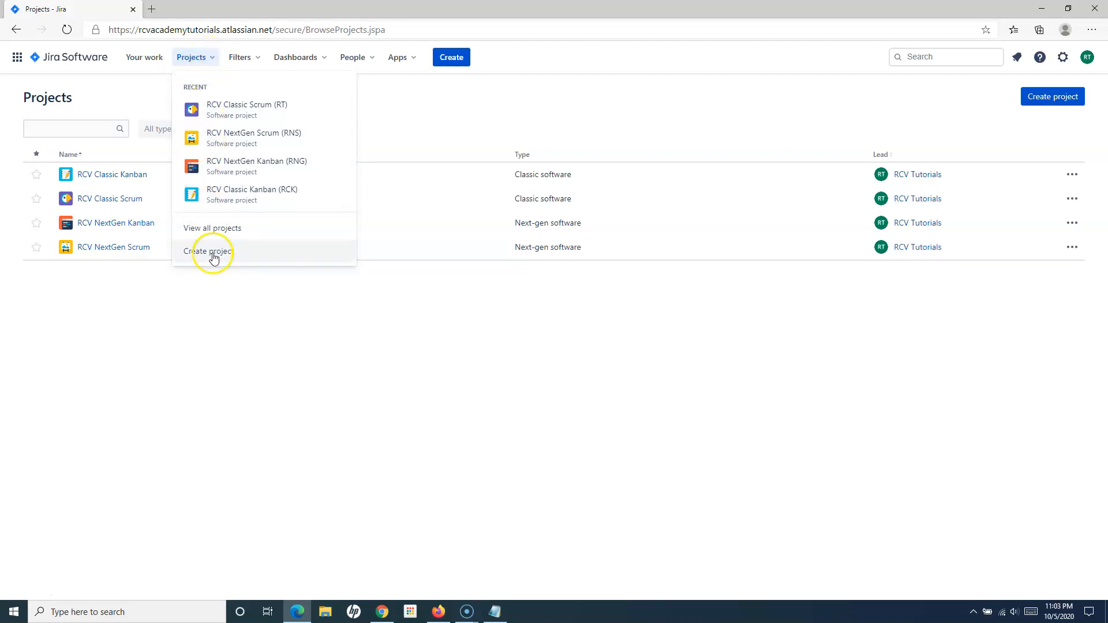
pyautogui.click(208, 250)
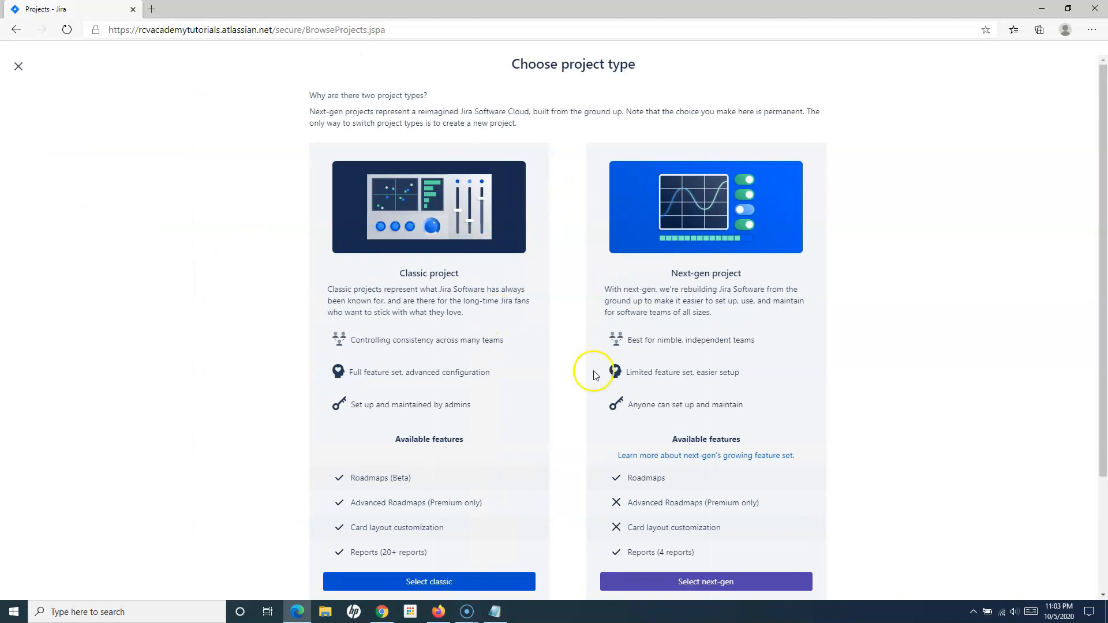
pyautogui.scroll(-3)
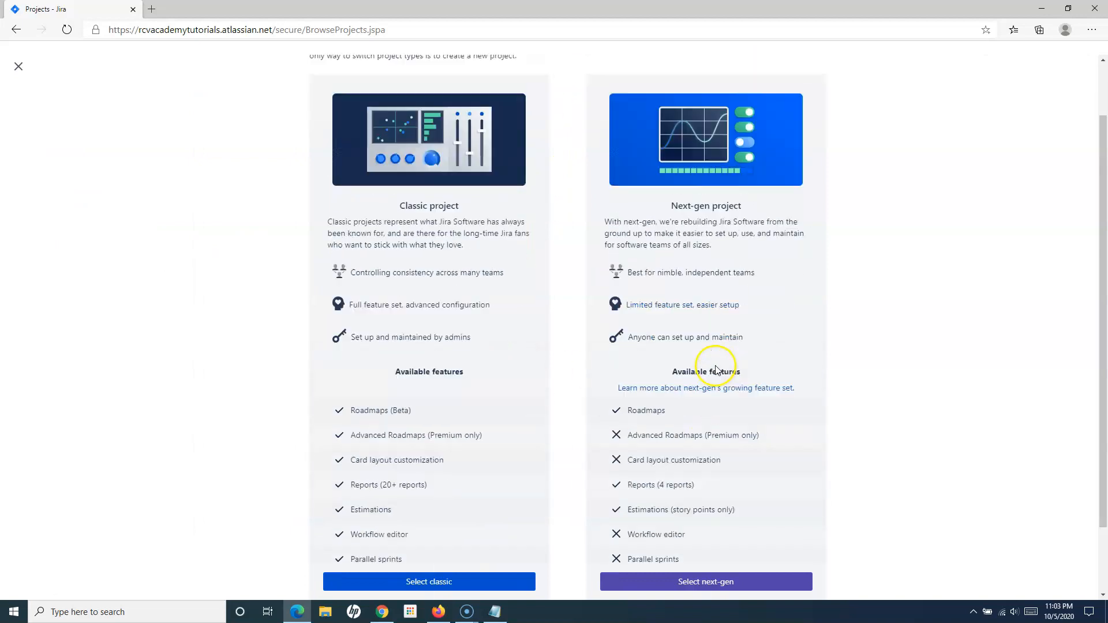
pyautogui.scroll(3)
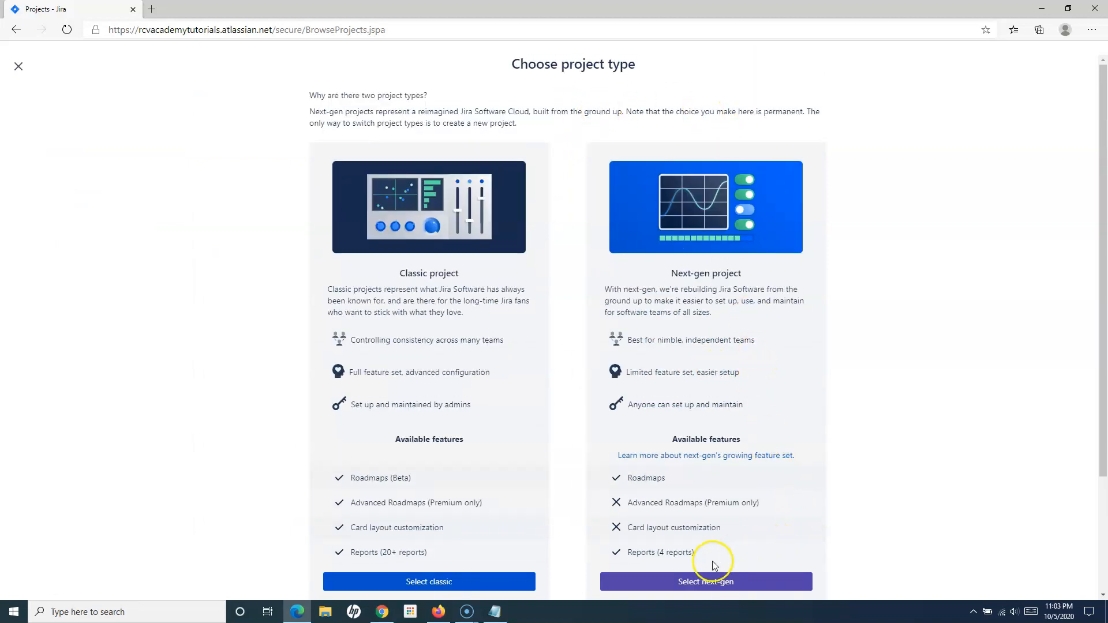
pyautogui.moveTo(406, 569)
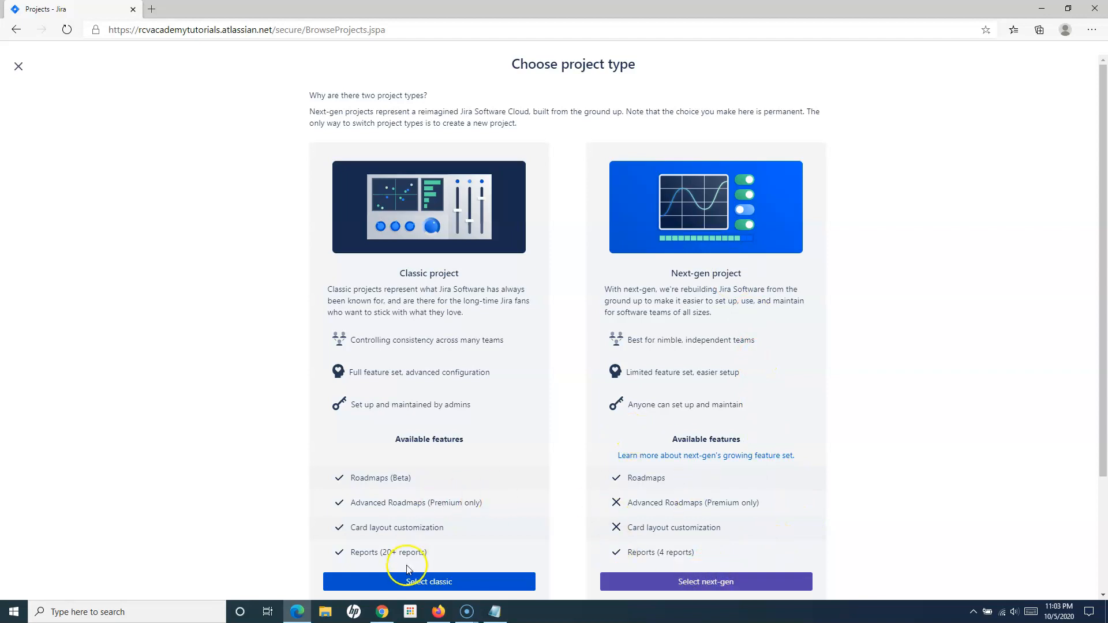
pyautogui.moveTo(677, 219)
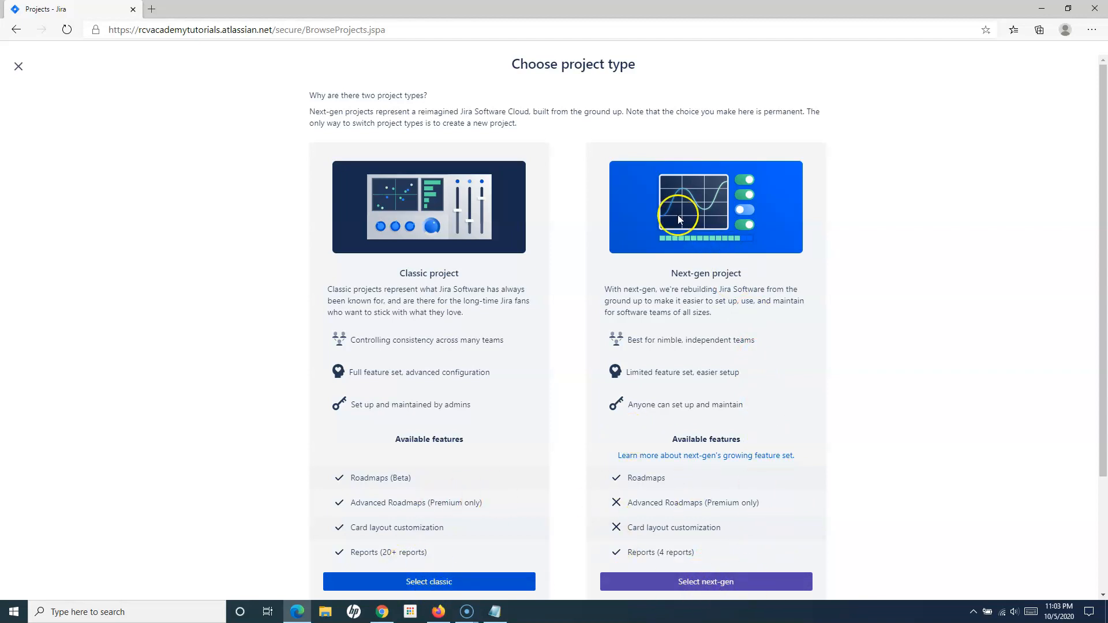
pyautogui.moveTo(641, 552)
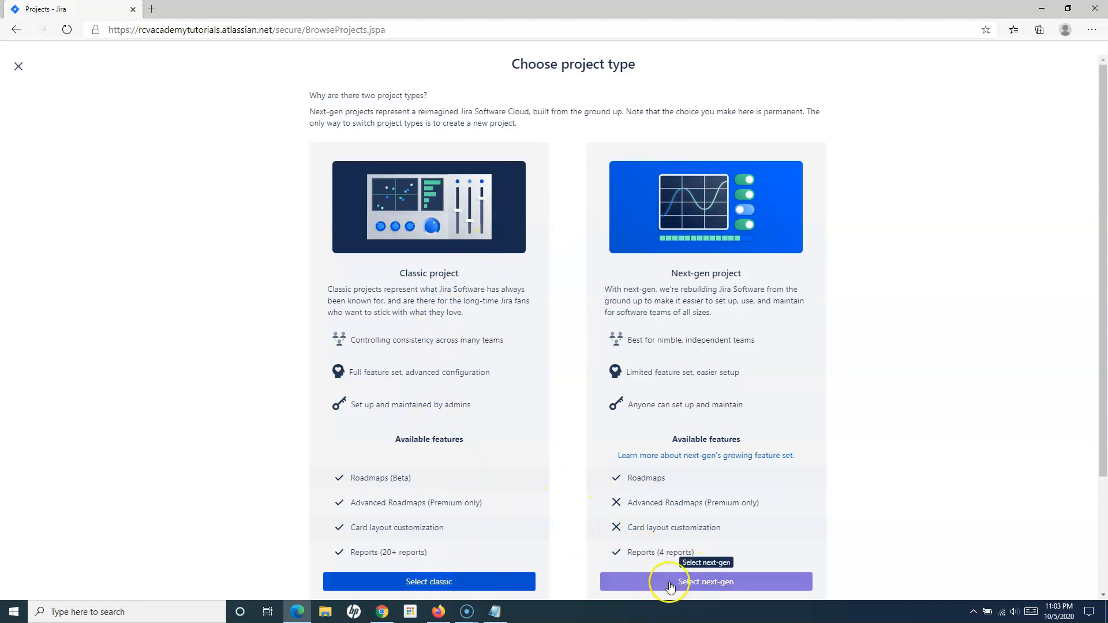
pyautogui.moveTo(430, 581)
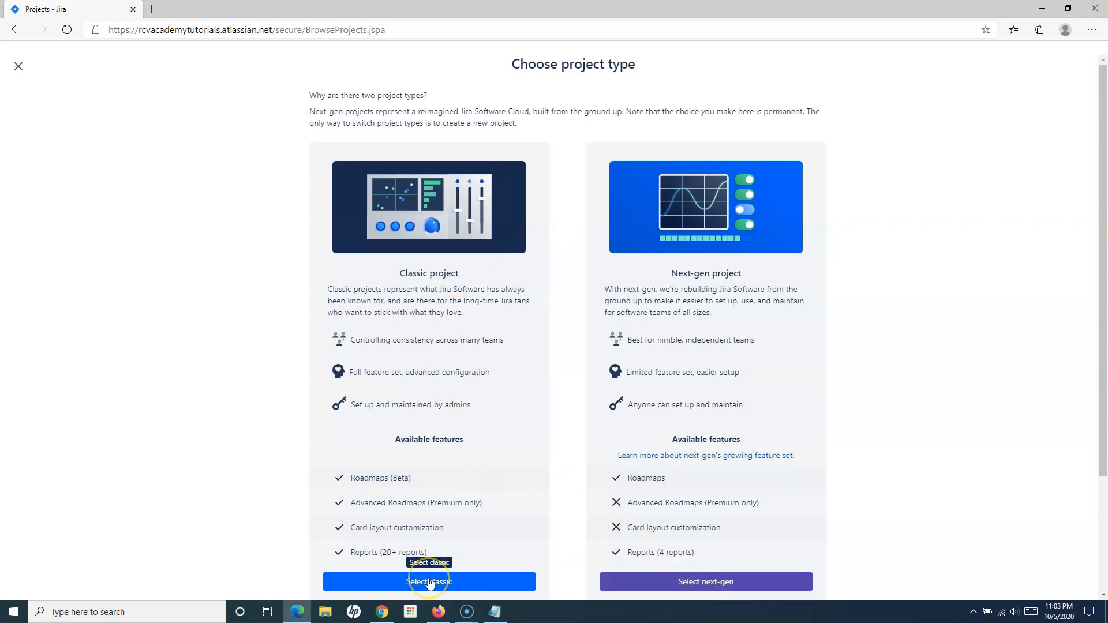
# Preview the classic project templates, then cancel creation and return to the Projects page
pyautogui.click(428, 581)
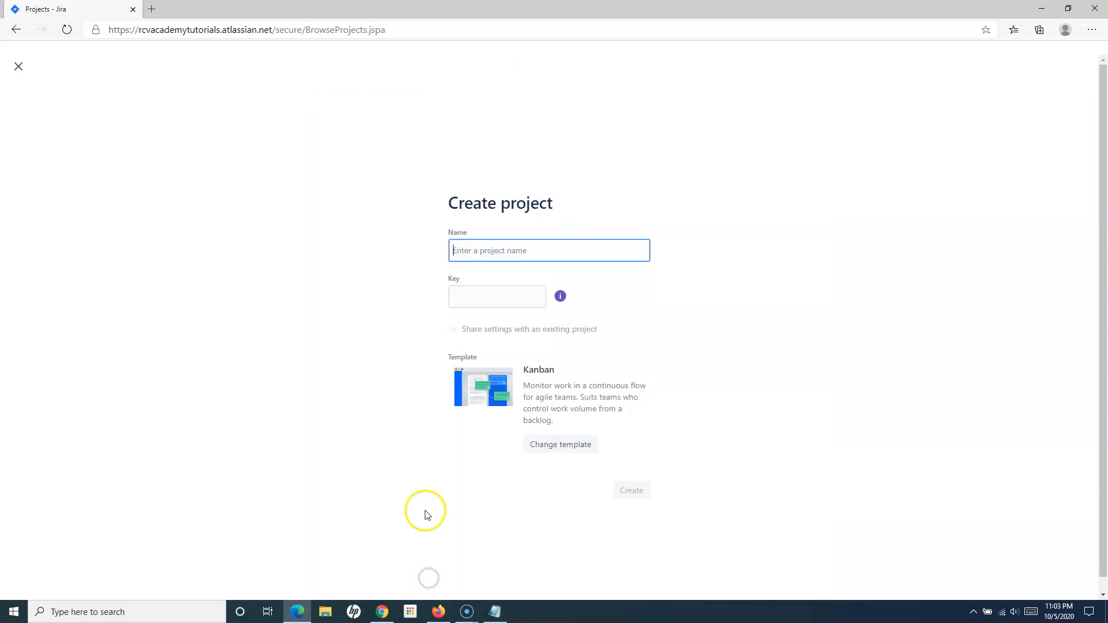
pyautogui.moveTo(560, 443)
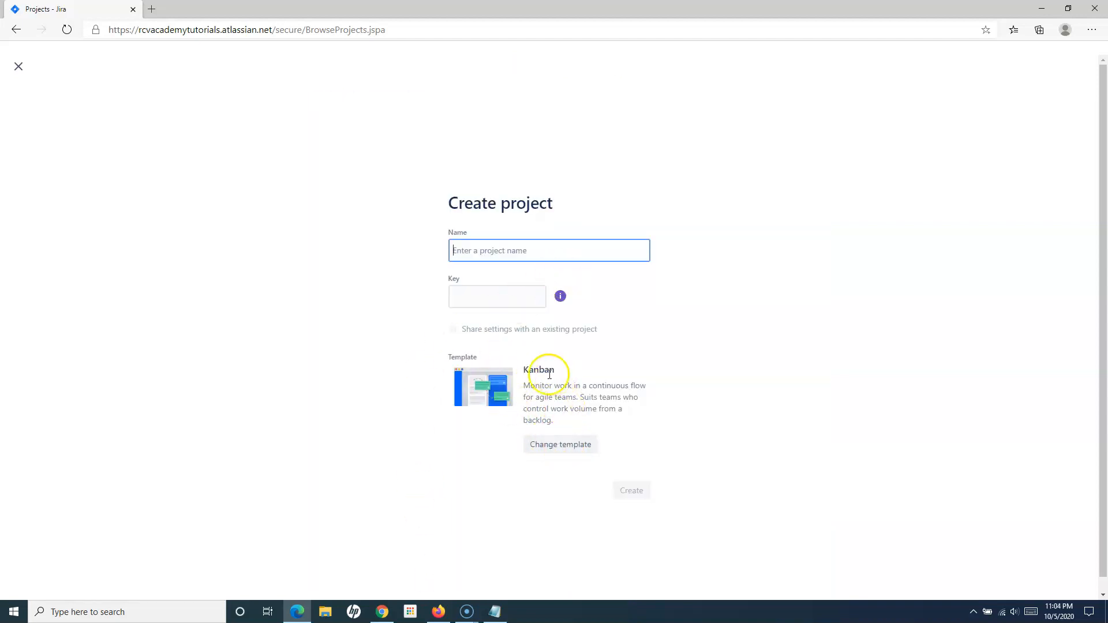
pyautogui.click(560, 444)
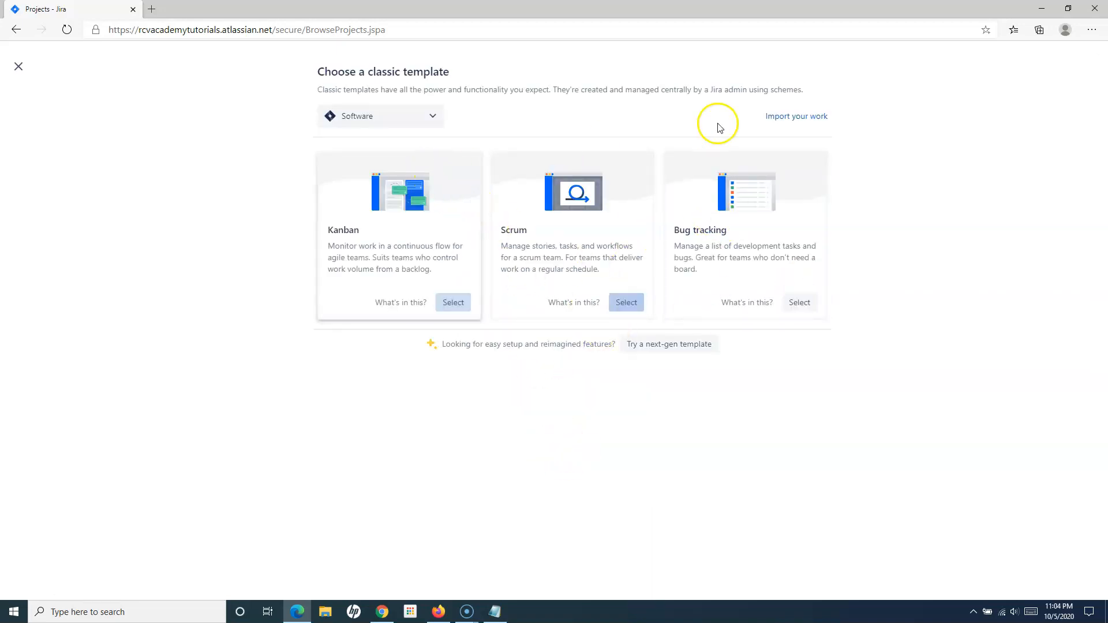
pyautogui.click(19, 66)
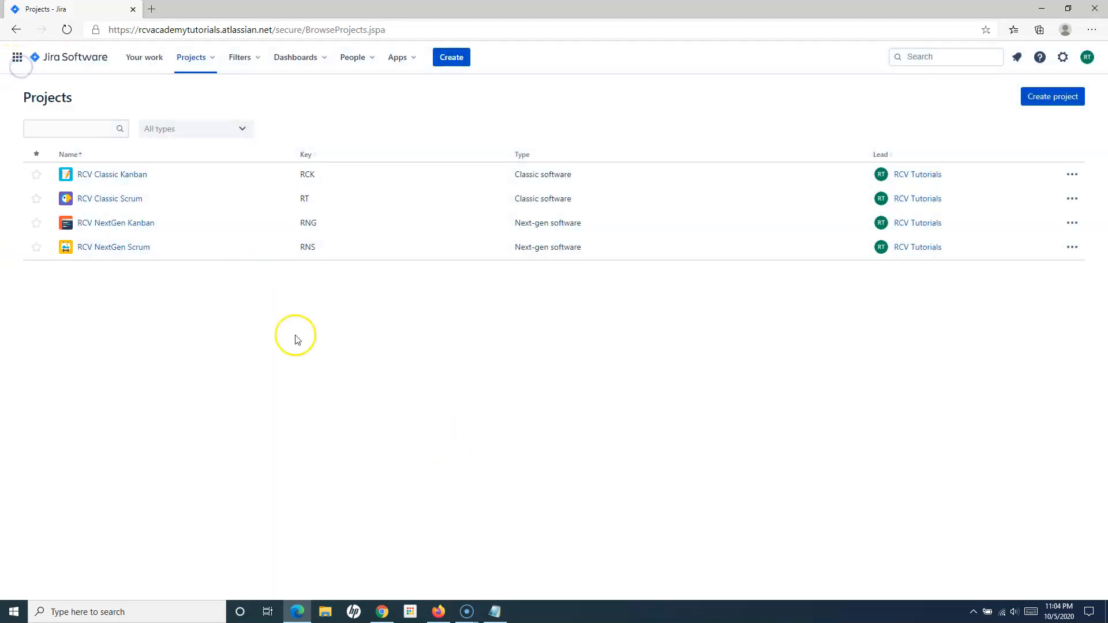
pyautogui.click(191, 58)
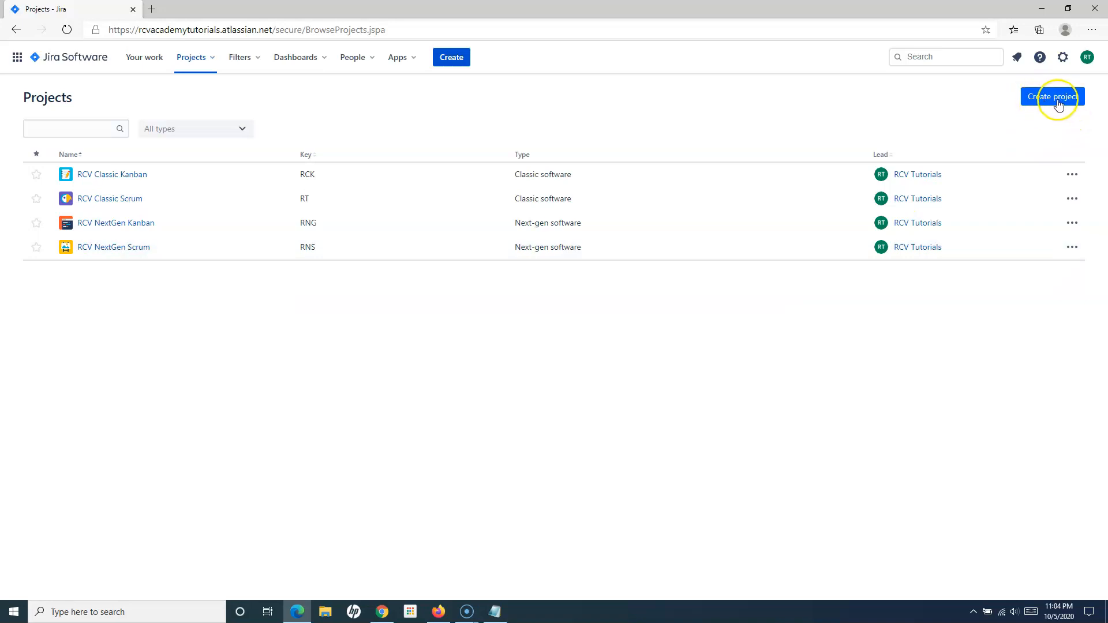
# Start a new next-gen project and choose the Kanban template
pyautogui.click(1053, 97)
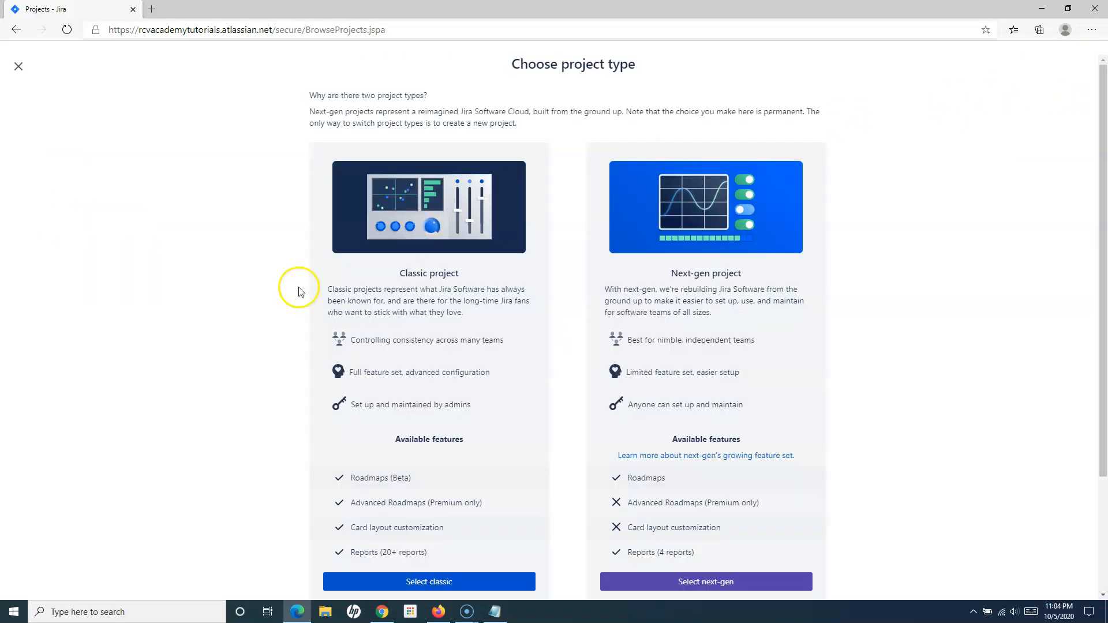
pyautogui.moveTo(569, 293)
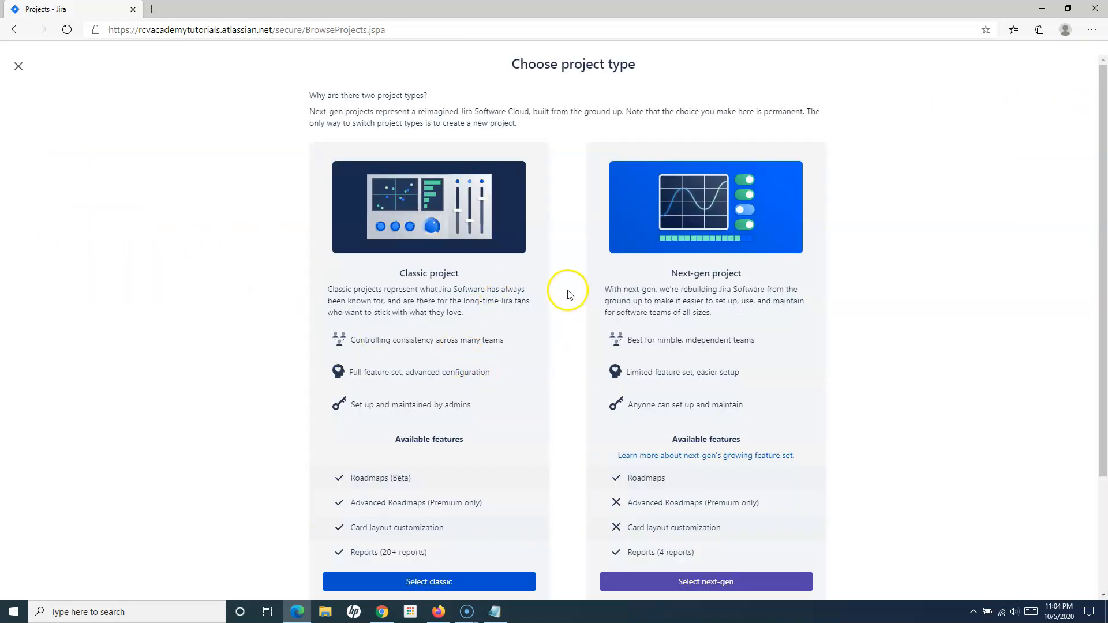
pyautogui.moveTo(673, 322)
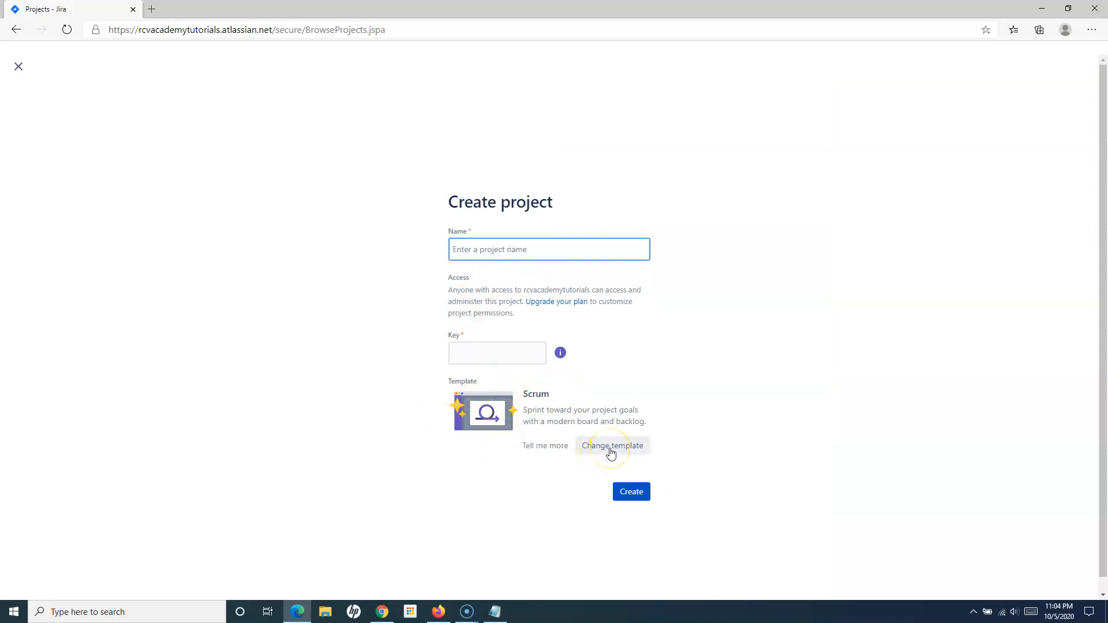
pyautogui.click(612, 446)
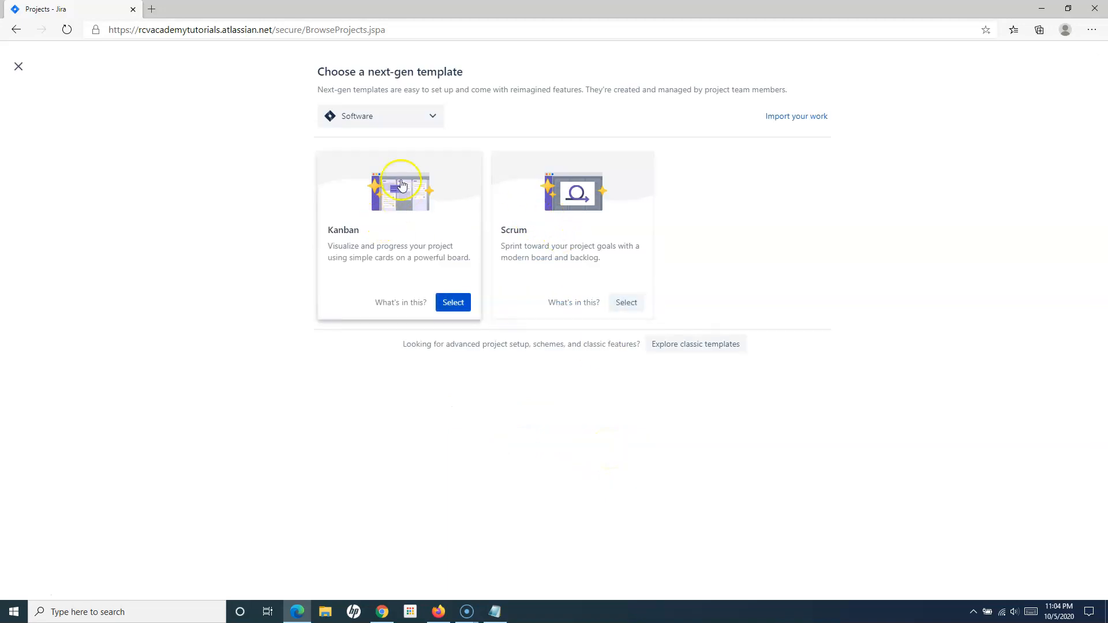
pyautogui.moveTo(397, 229)
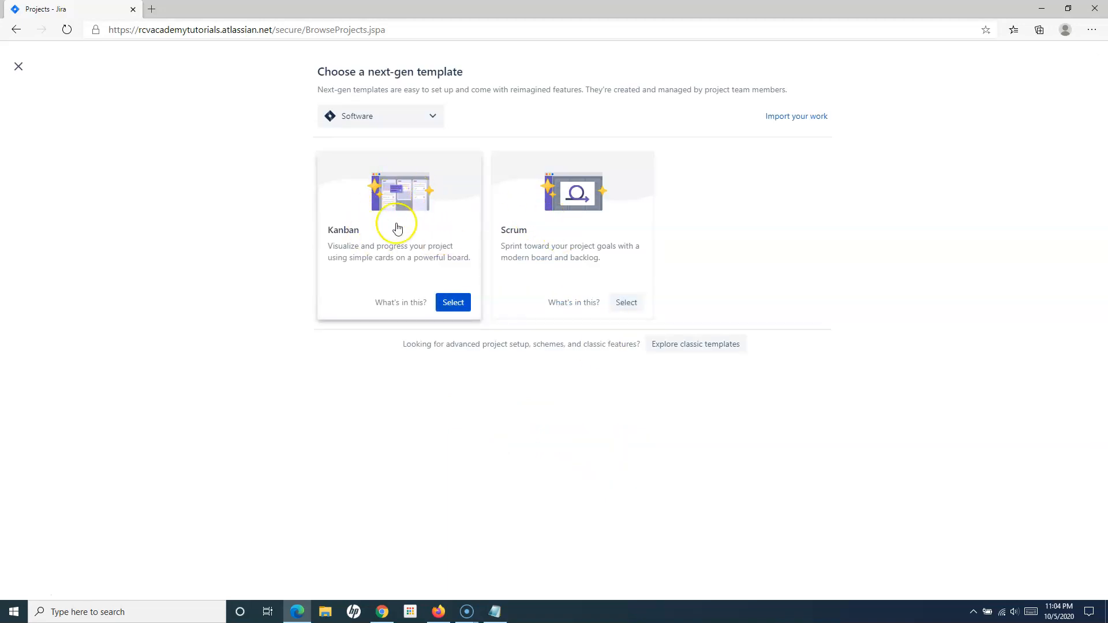
pyautogui.click(452, 302)
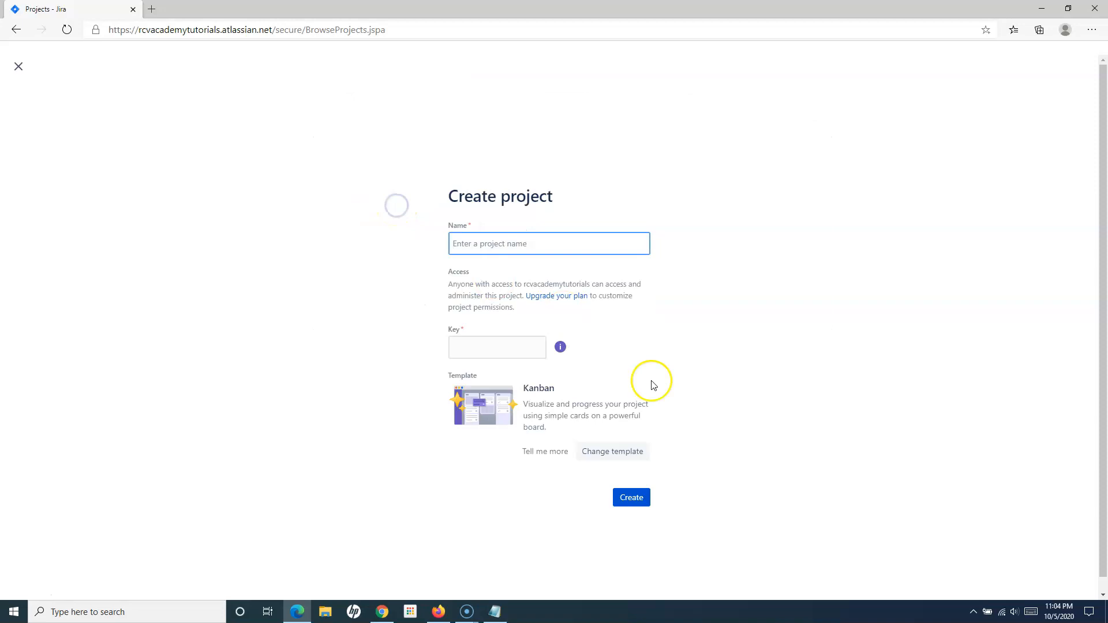
# Name the project 'New Kanban Project NextGen' with key NKPN and create it
pyautogui.click(548, 244)
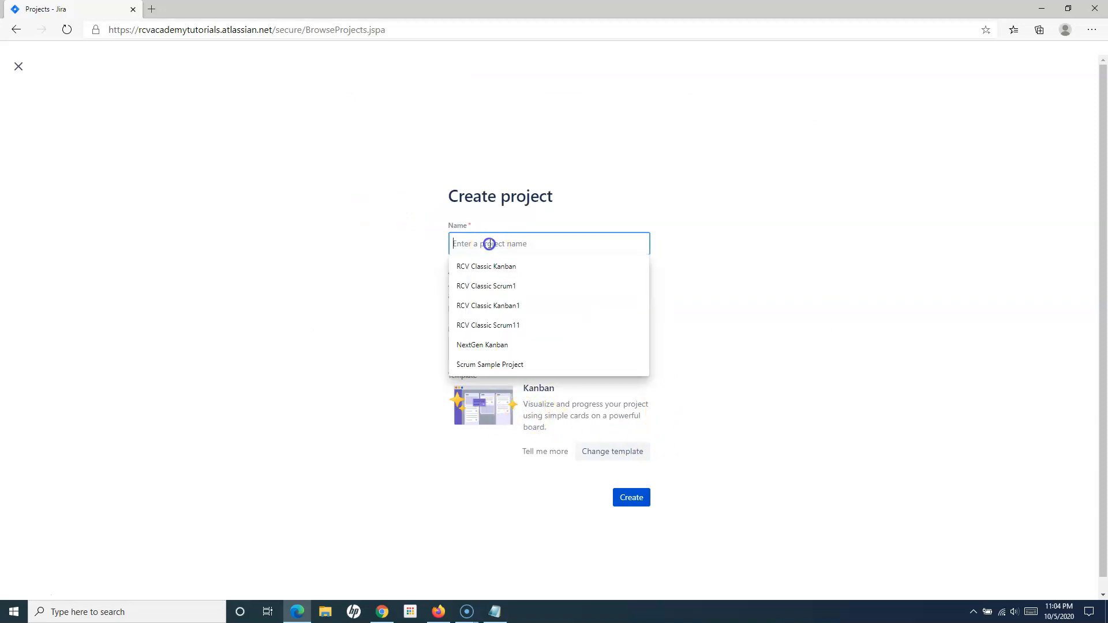
pyautogui.write('K')
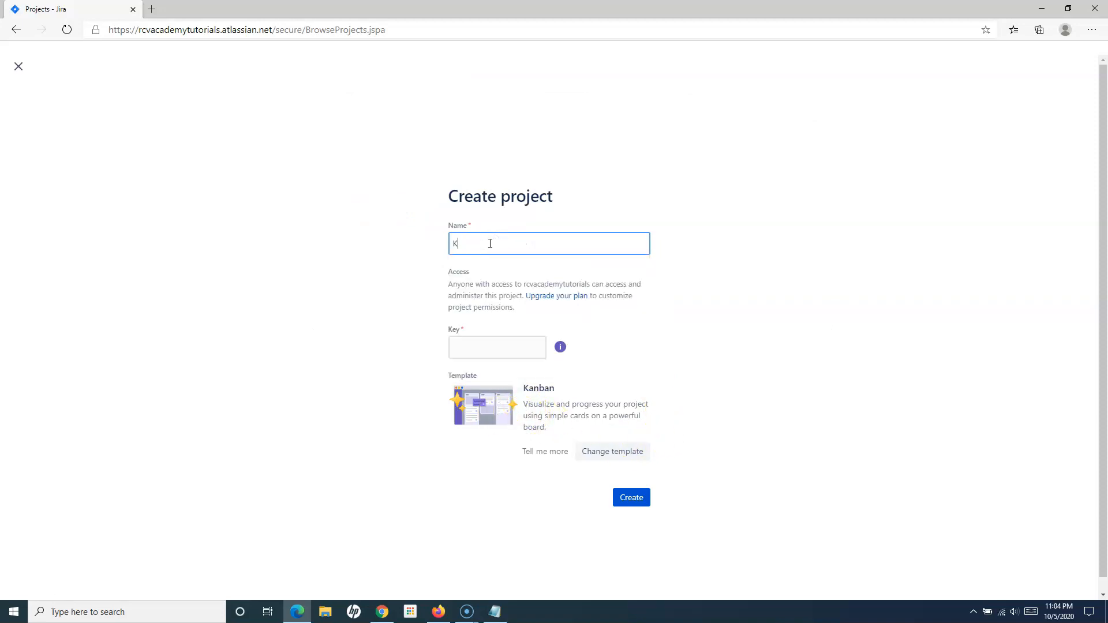
pyautogui.write('Kanban')
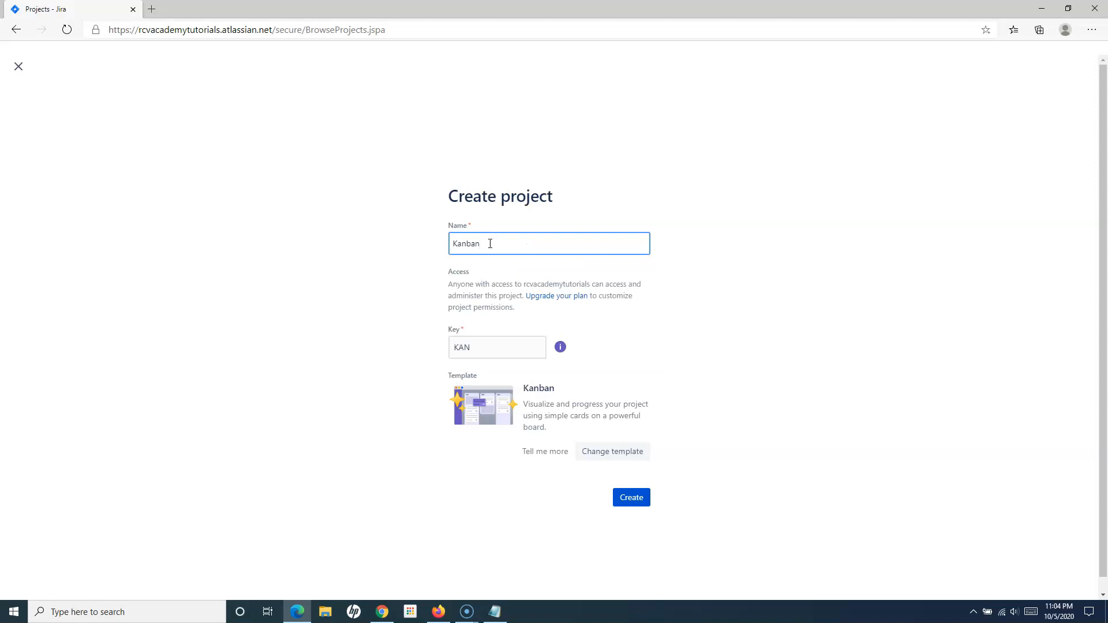
pyautogui.write('Project')
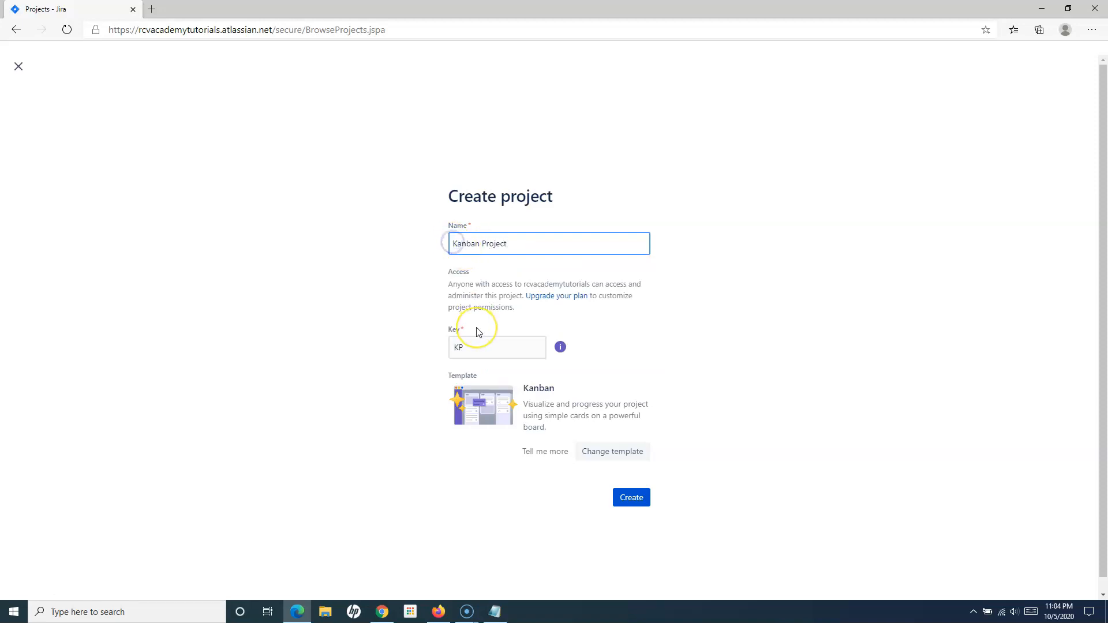
pyautogui.write('New')
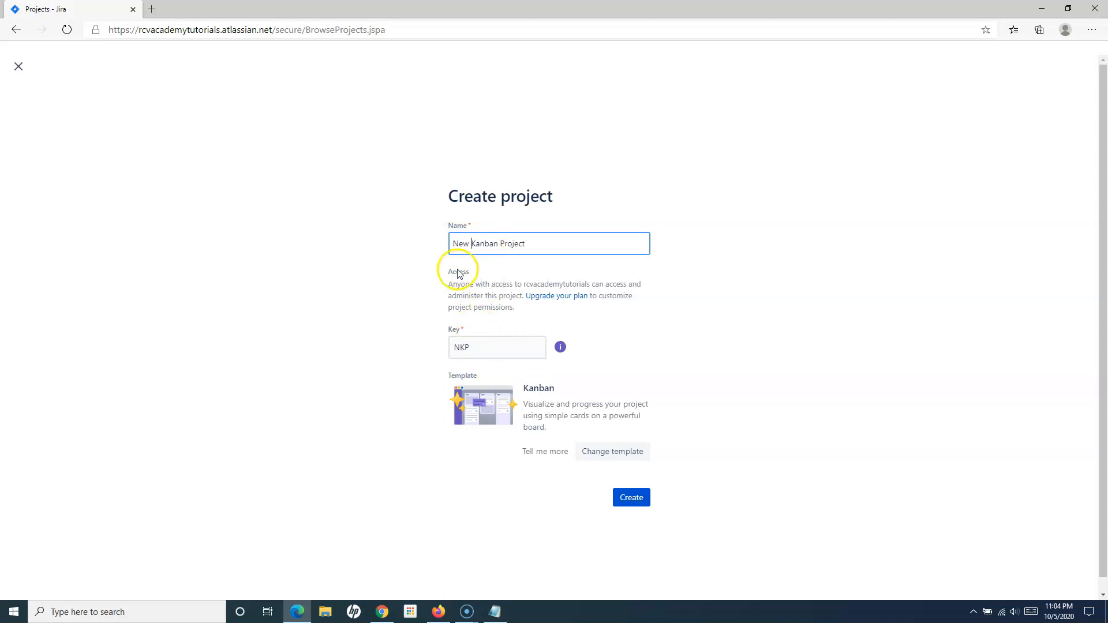
pyautogui.moveTo(472, 247)
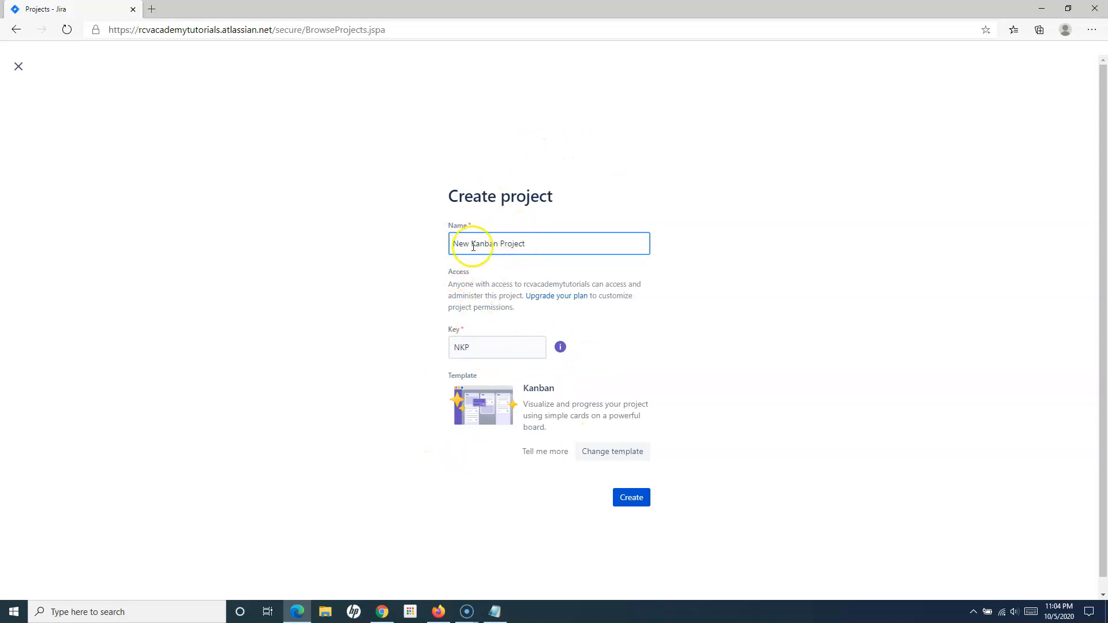
pyautogui.moveTo(530, 244)
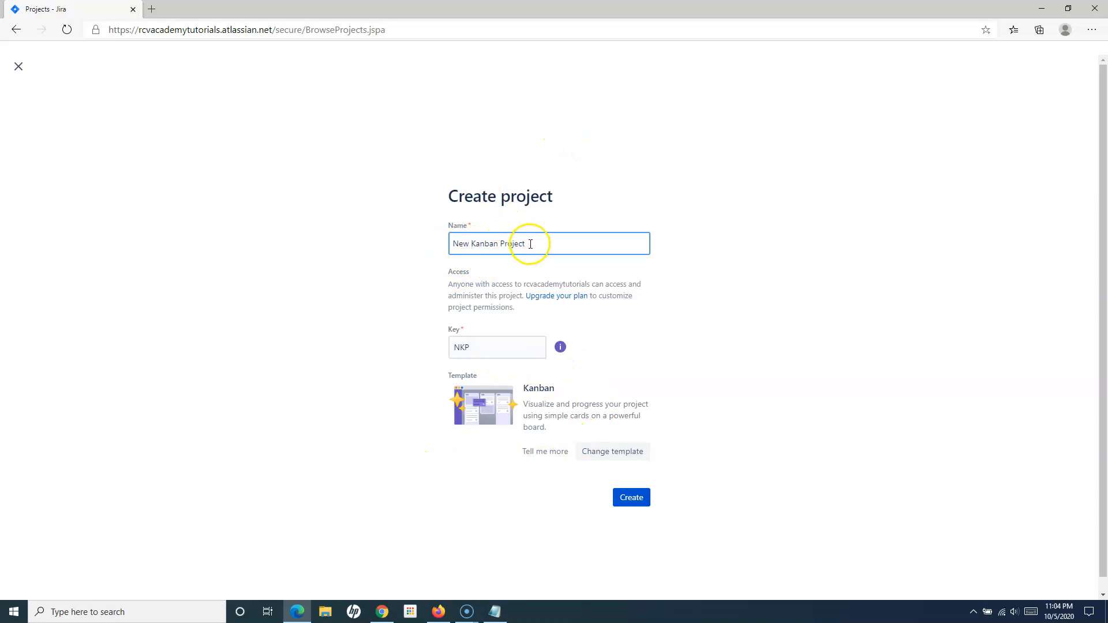
pyautogui.write('N')
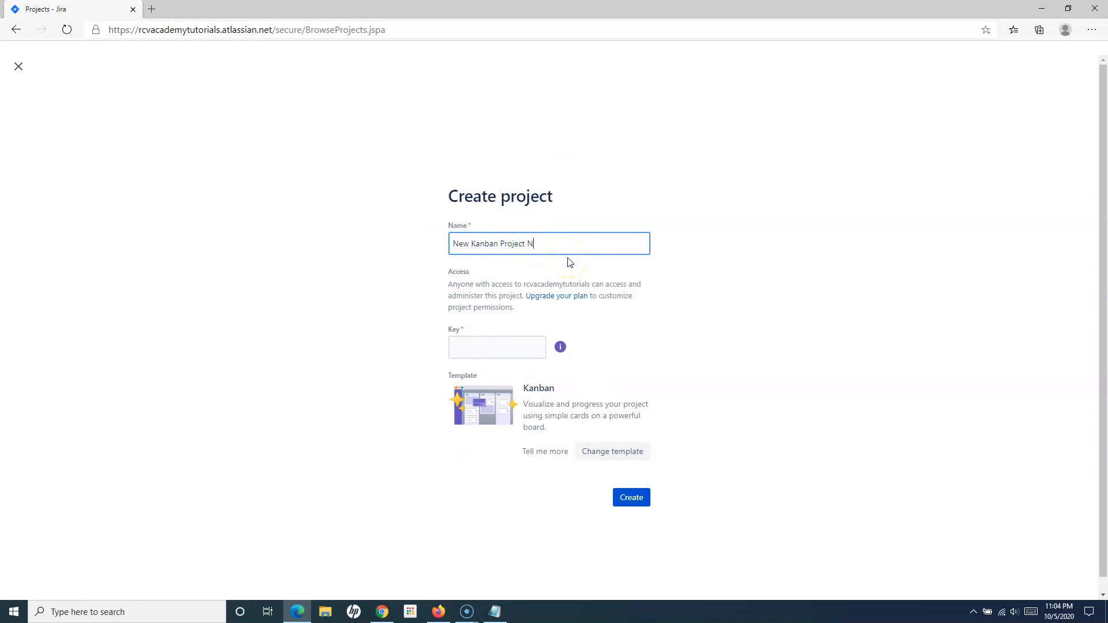
pyautogui.write('extGen')
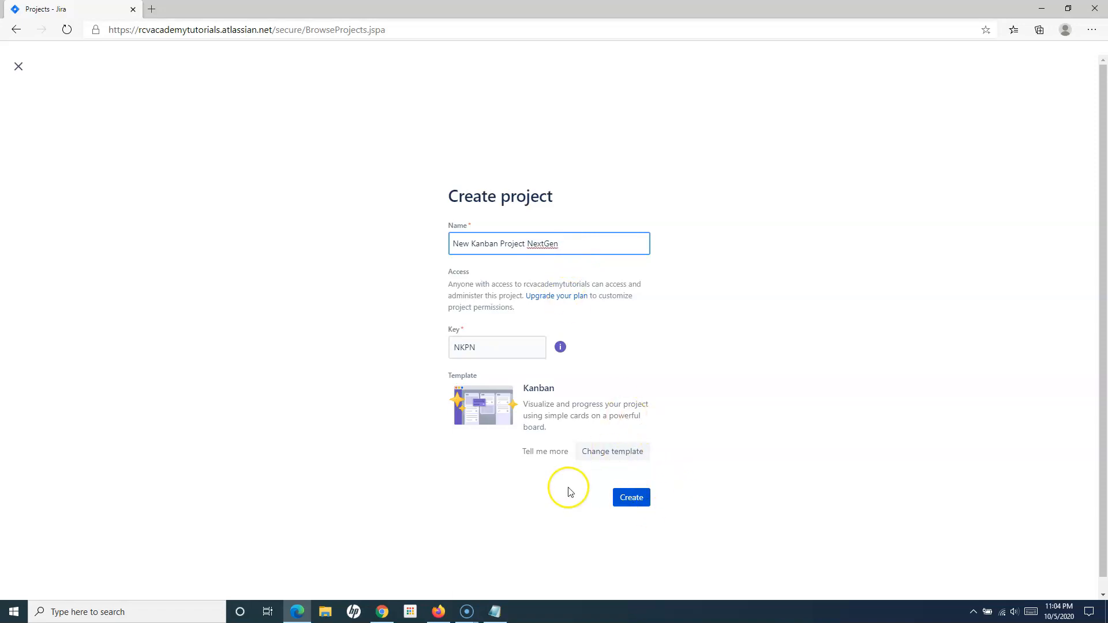
pyautogui.moveTo(509, 408)
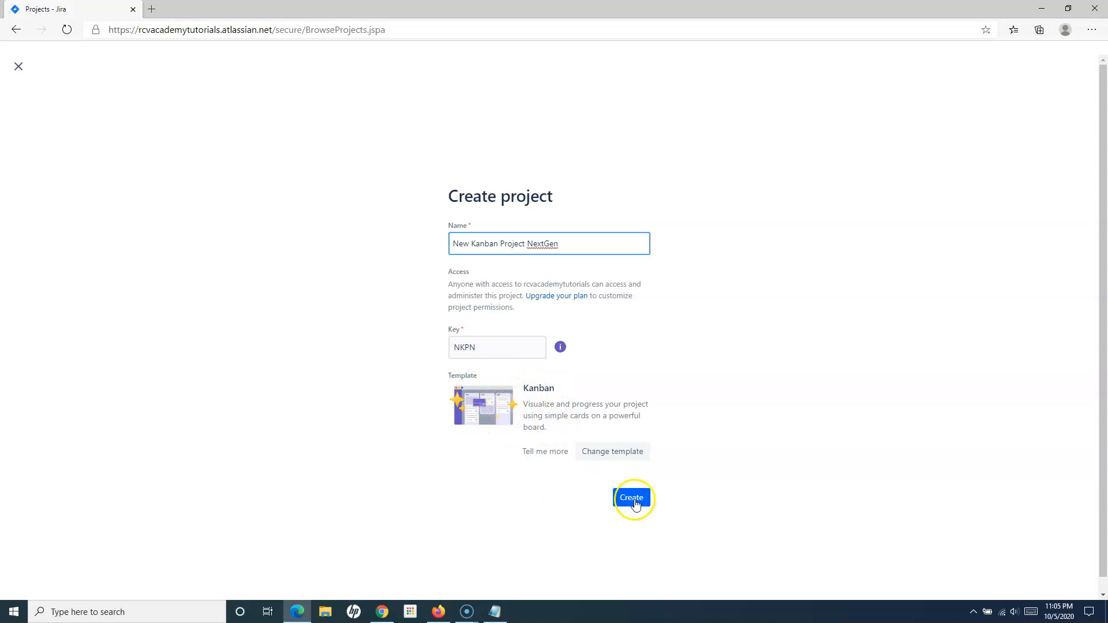
pyautogui.click(631, 497)
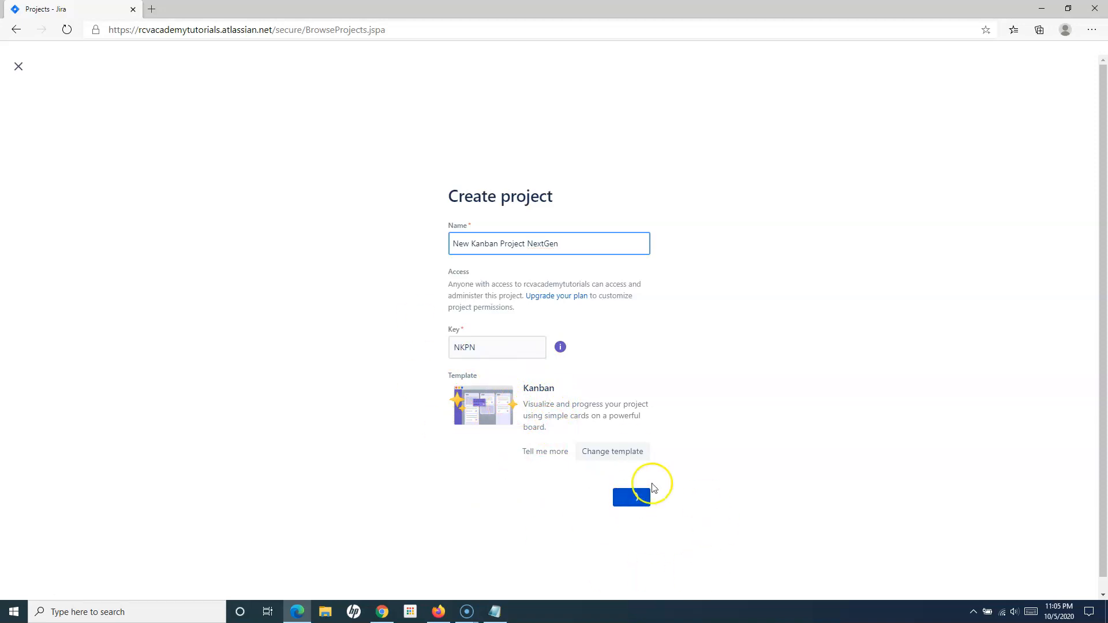
pyautogui.click(630, 496)
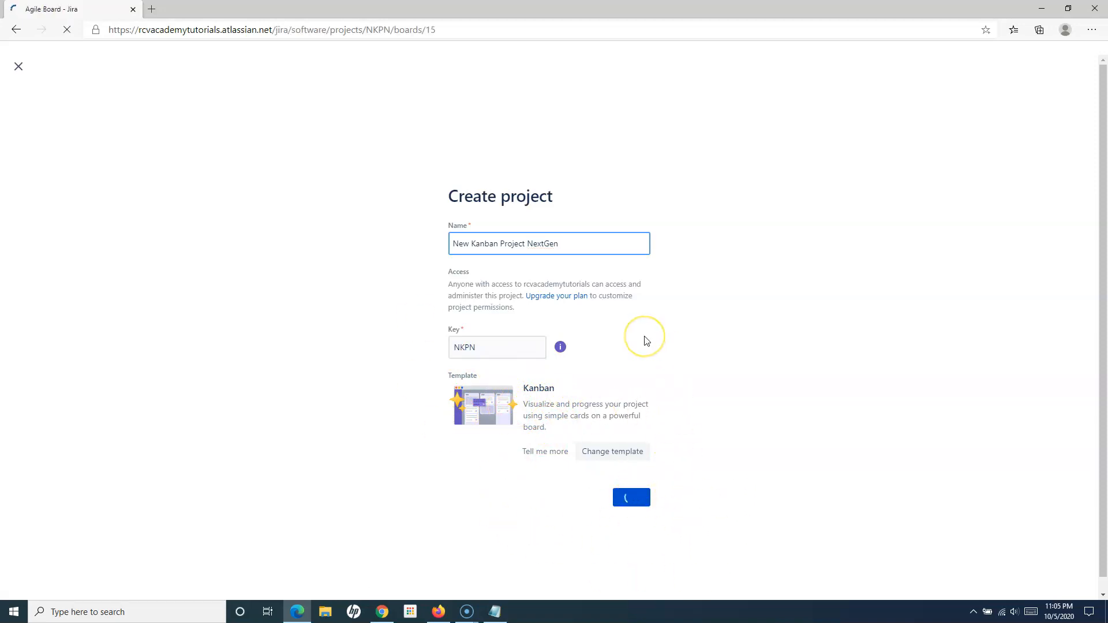
# Confirm creation so the empty NKPN Kanban board opens
pyautogui.click(630, 496)
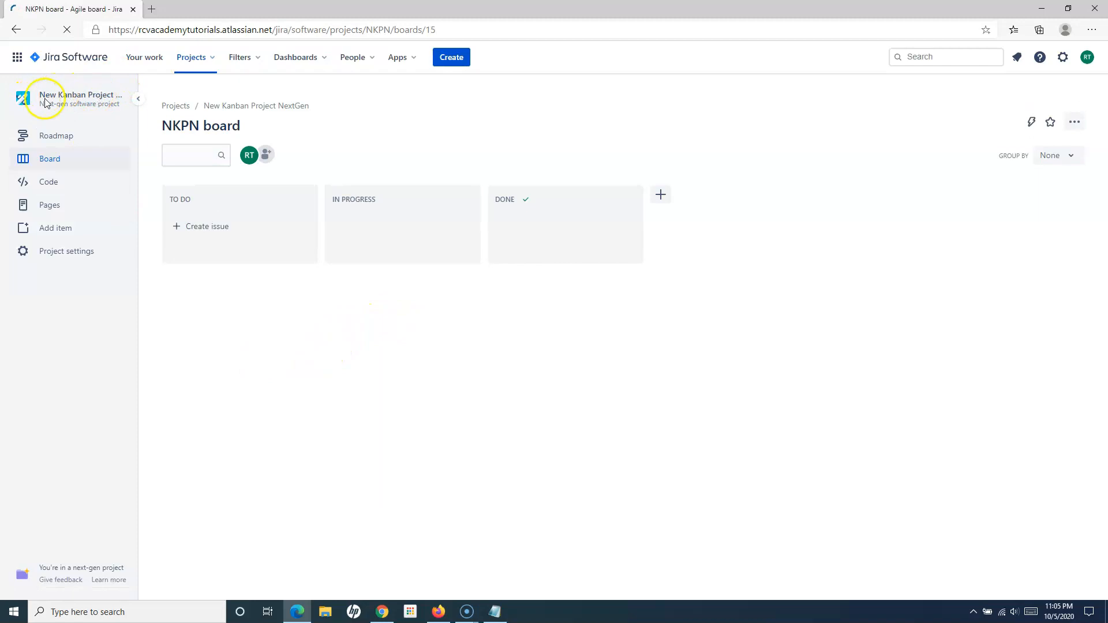
pyautogui.moveTo(66, 116)
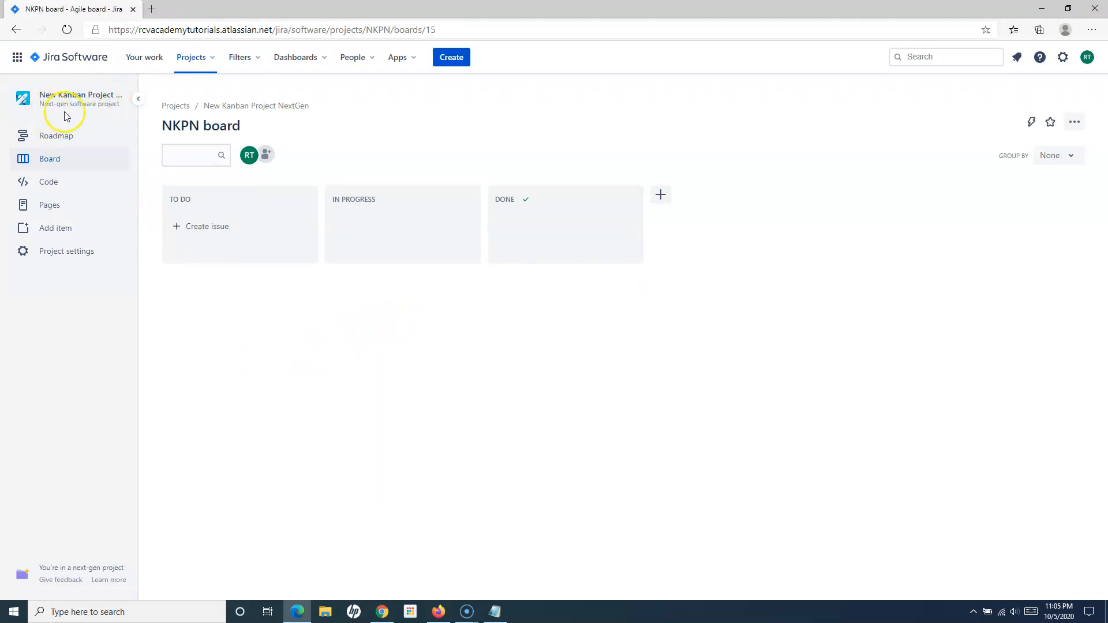
pyautogui.moveTo(182, 115)
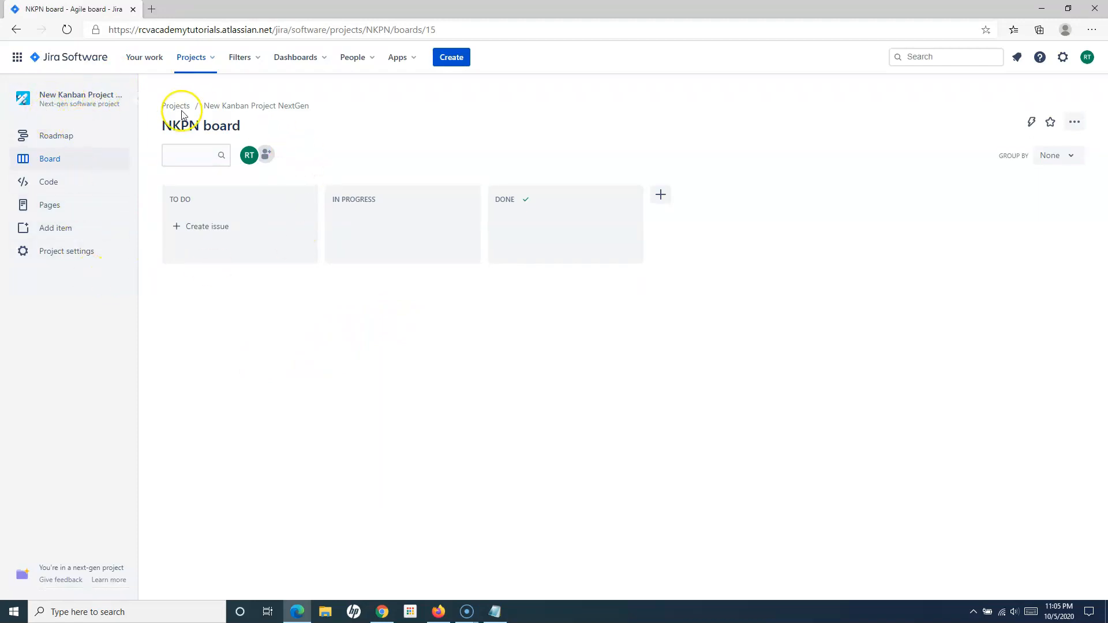
pyautogui.moveTo(534, 242)
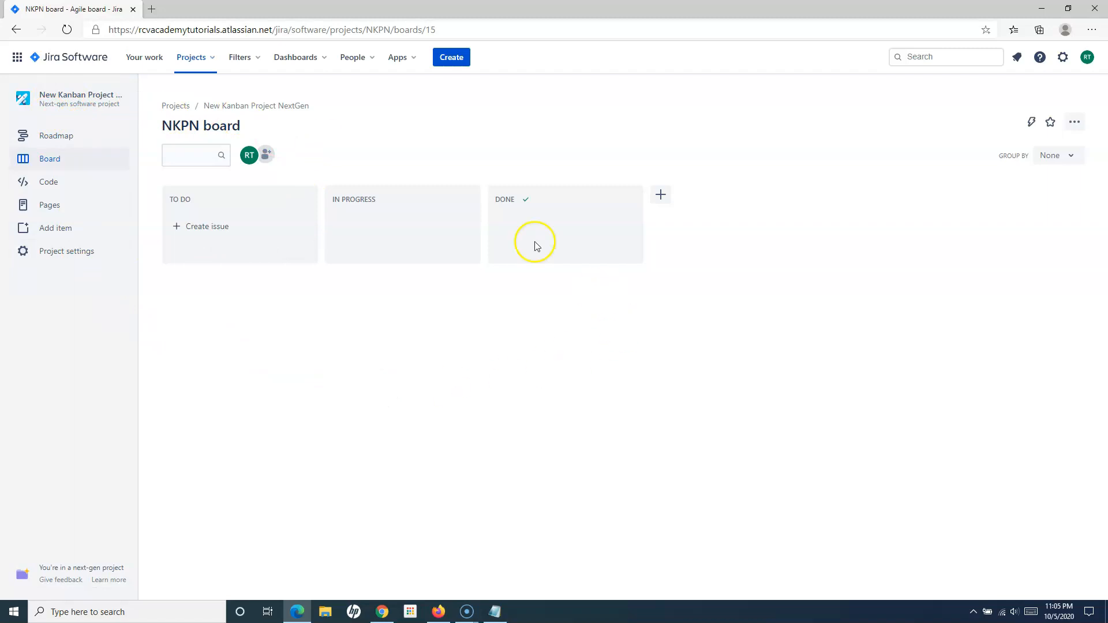
pyautogui.moveTo(49, 158)
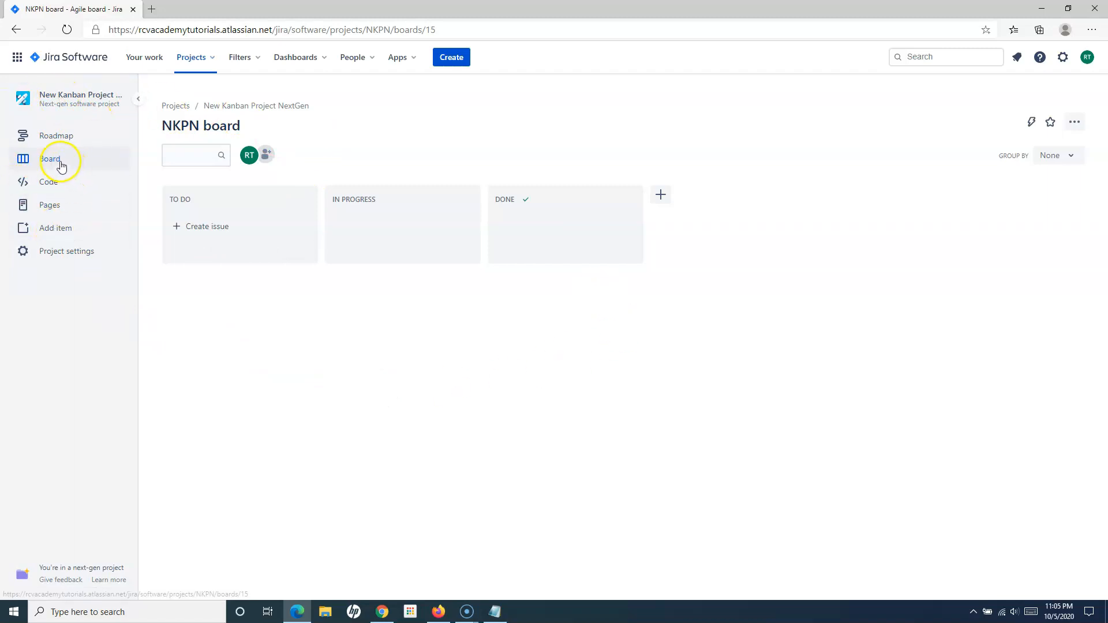
pyautogui.moveTo(382, 403)
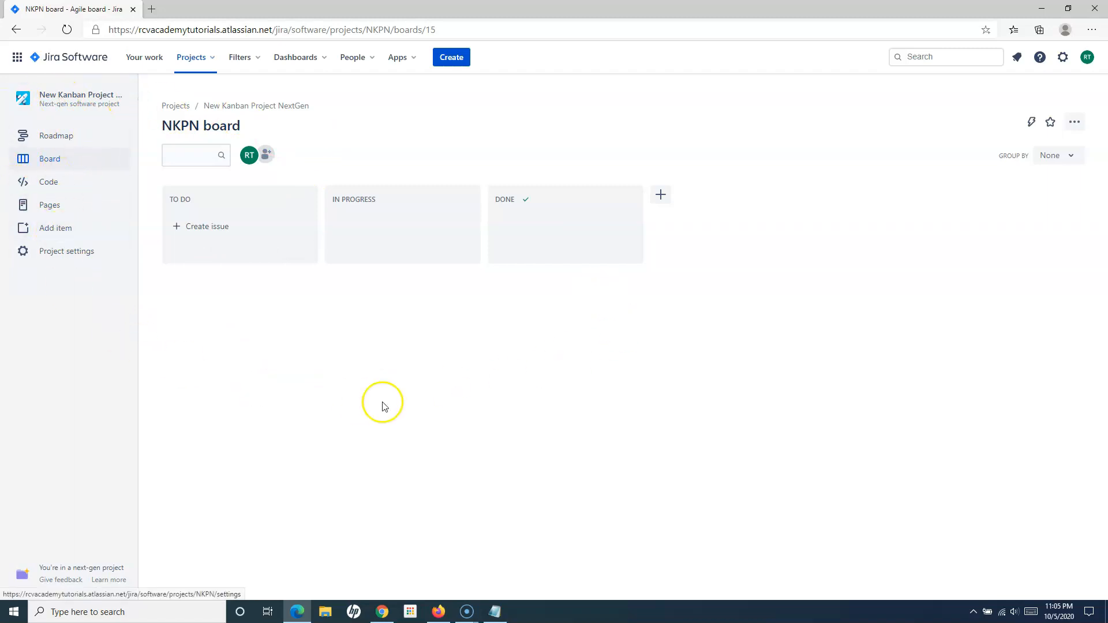
pyautogui.moveTo(728, 292)
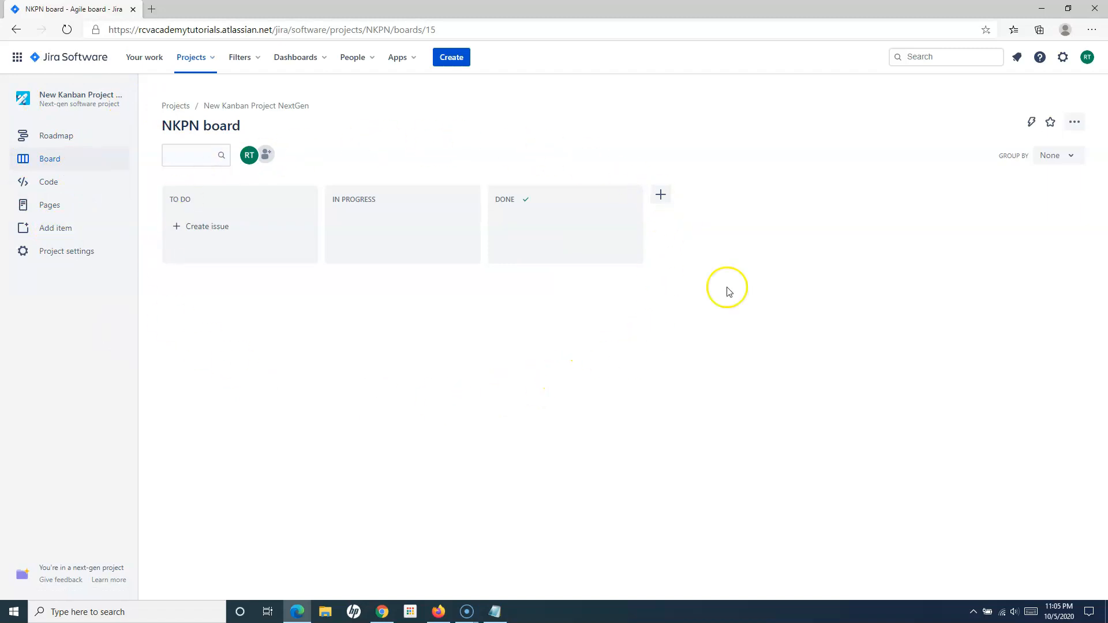
pyautogui.moveTo(514, 334)
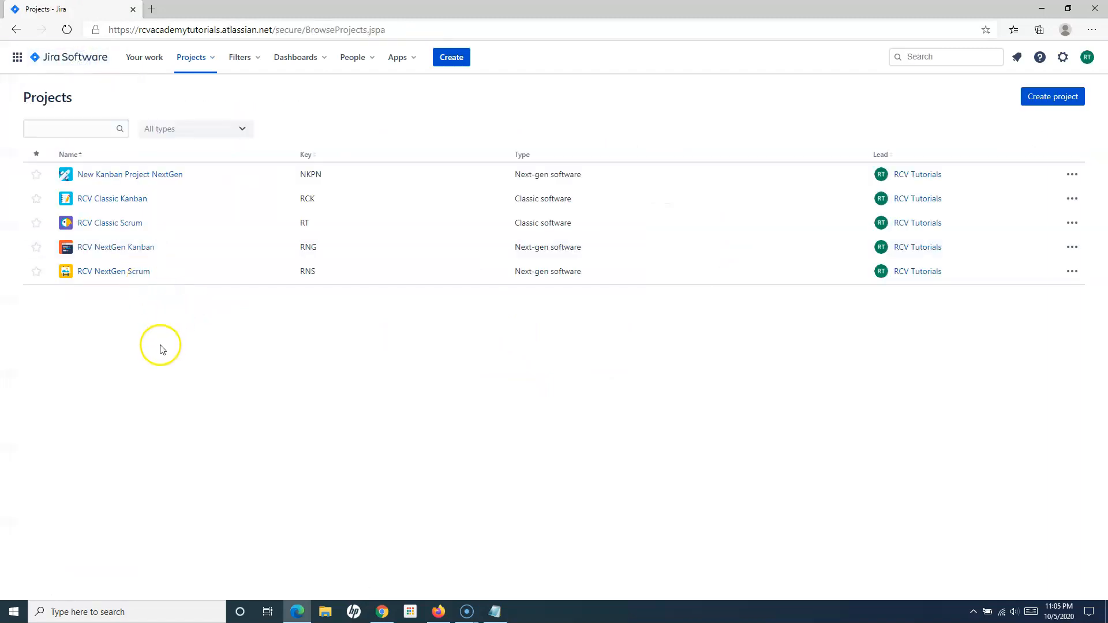
pyautogui.moveTo(244, 204)
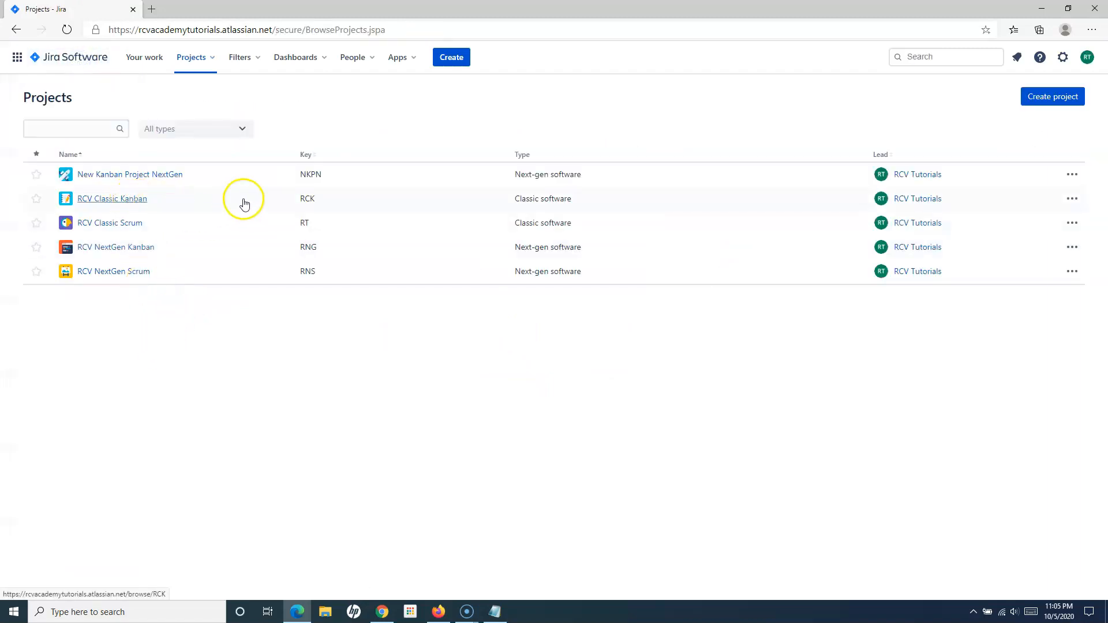
# Start another new project from the Projects menu and choose the classic type
pyautogui.click(191, 58)
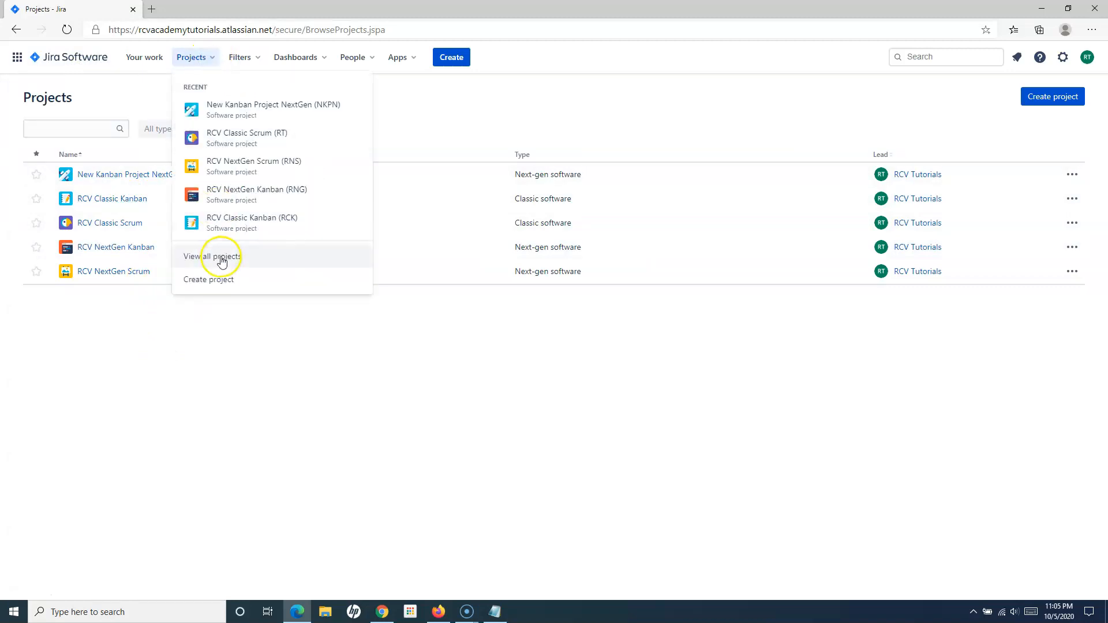
pyautogui.click(208, 280)
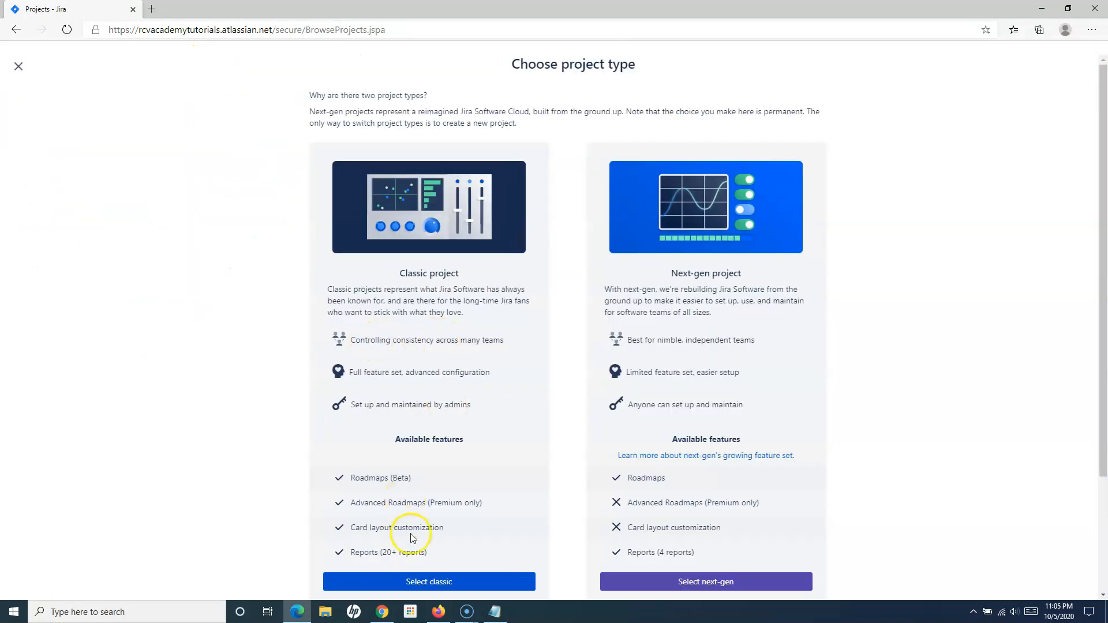
pyautogui.click(430, 581)
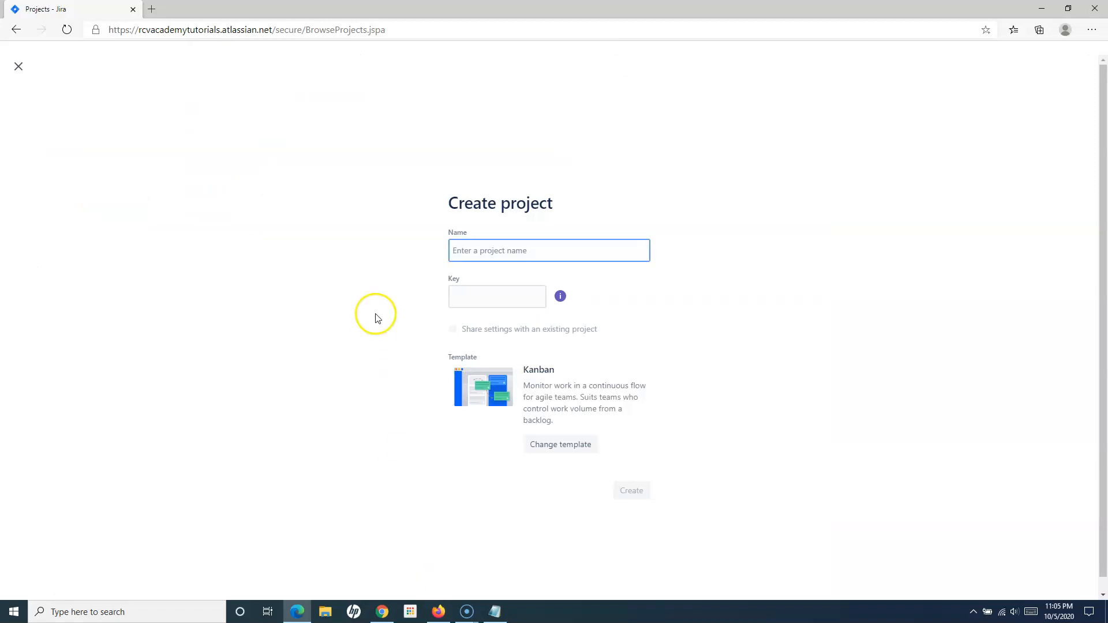
pyautogui.moveTo(550, 380)
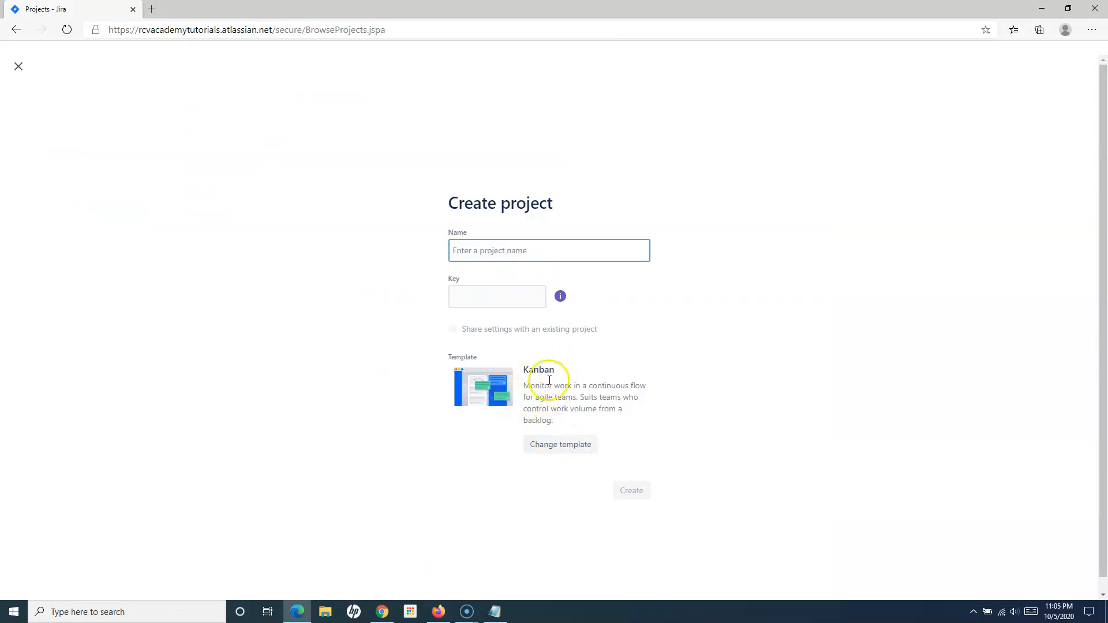
# Name the classic Kanban project 'Classic Kanban New' with key CKN and create it
pyautogui.doubleClick(539, 369)
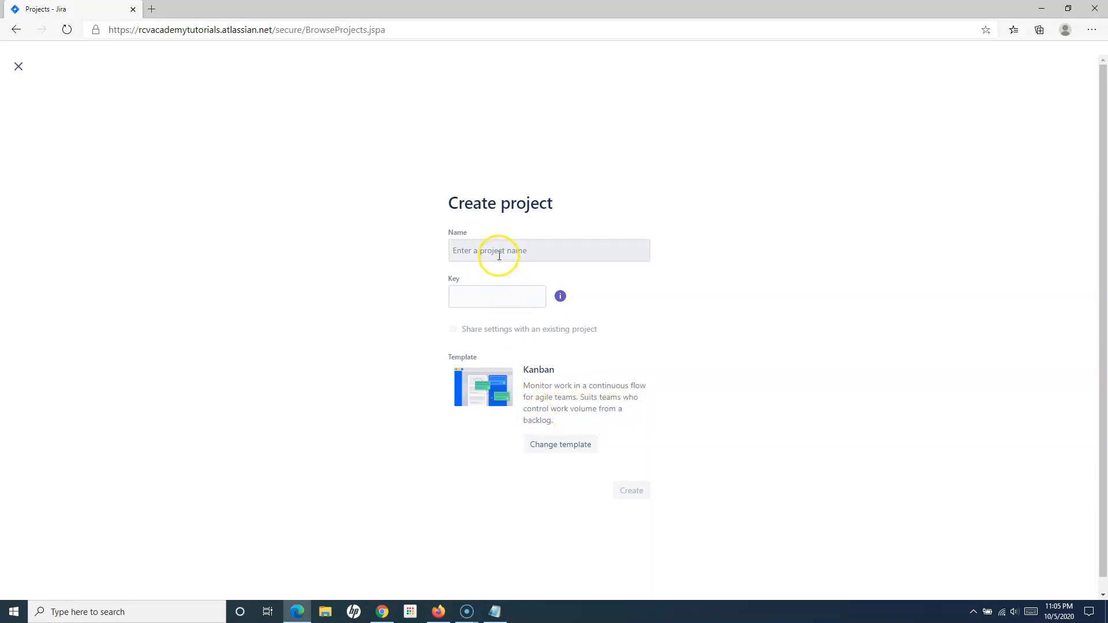
pyautogui.click(548, 251)
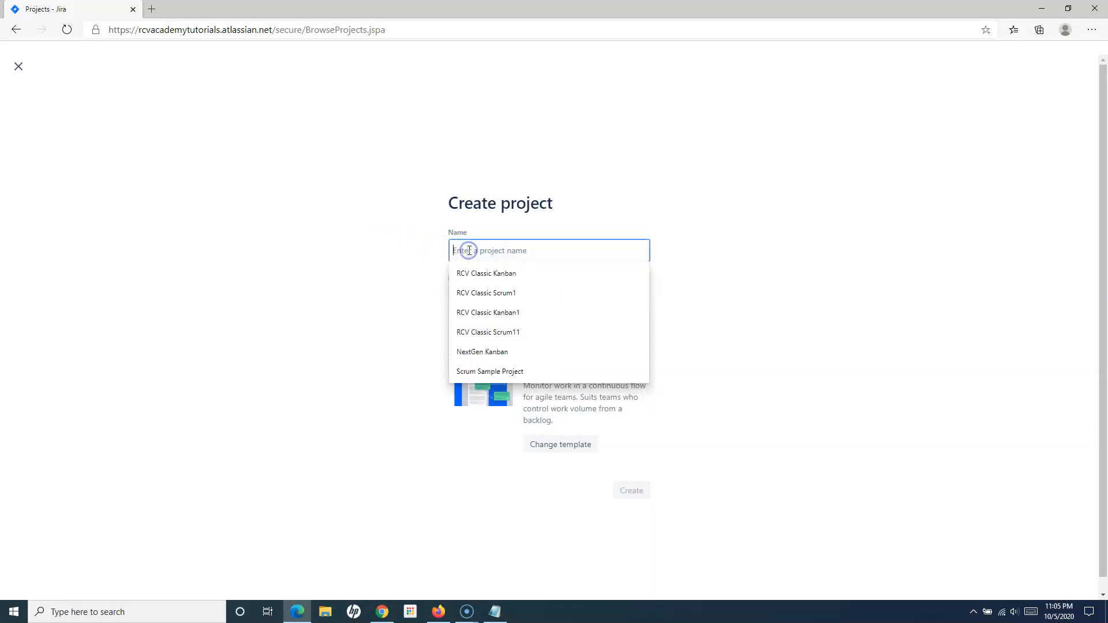
pyautogui.write('c')
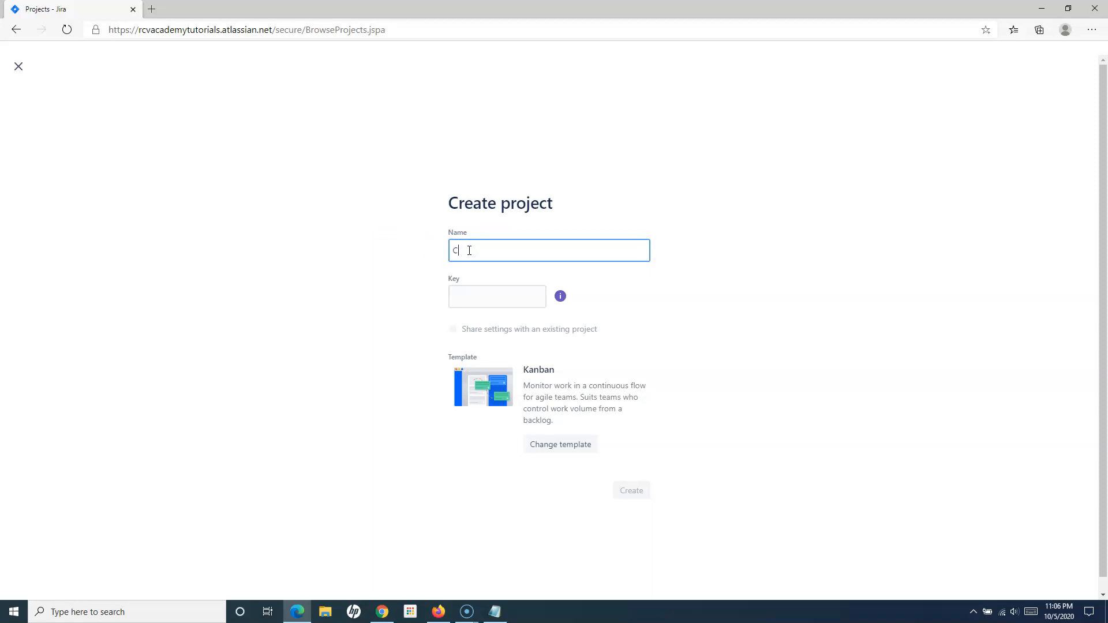
pyautogui.write('lassic')
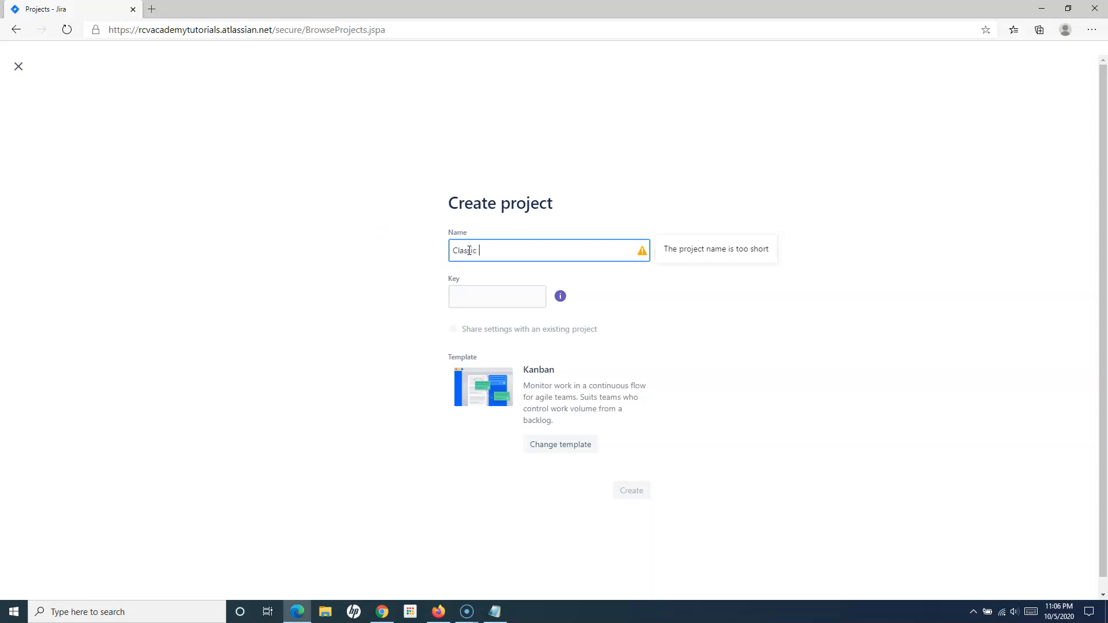
pyautogui.write('Kanabn')
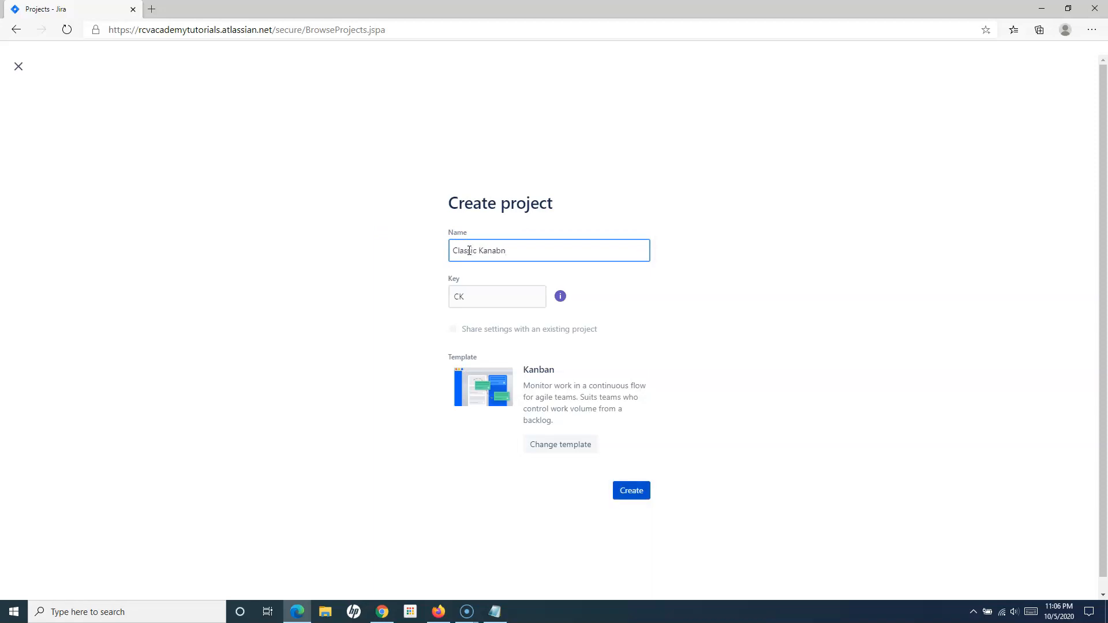
pyautogui.write('b')
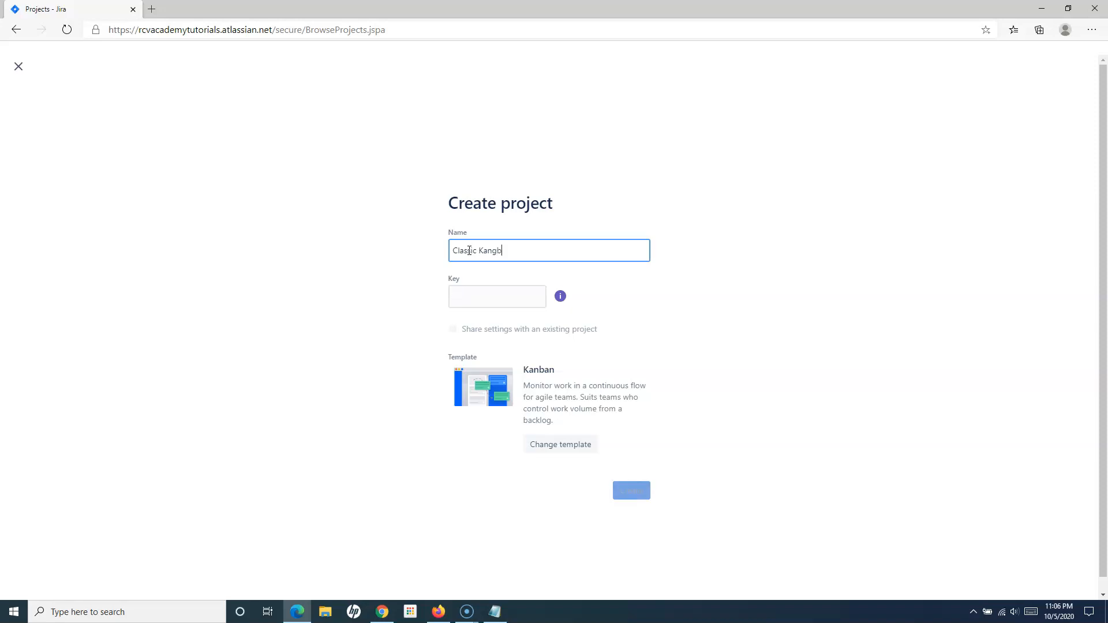
pyautogui.press('Backspace')
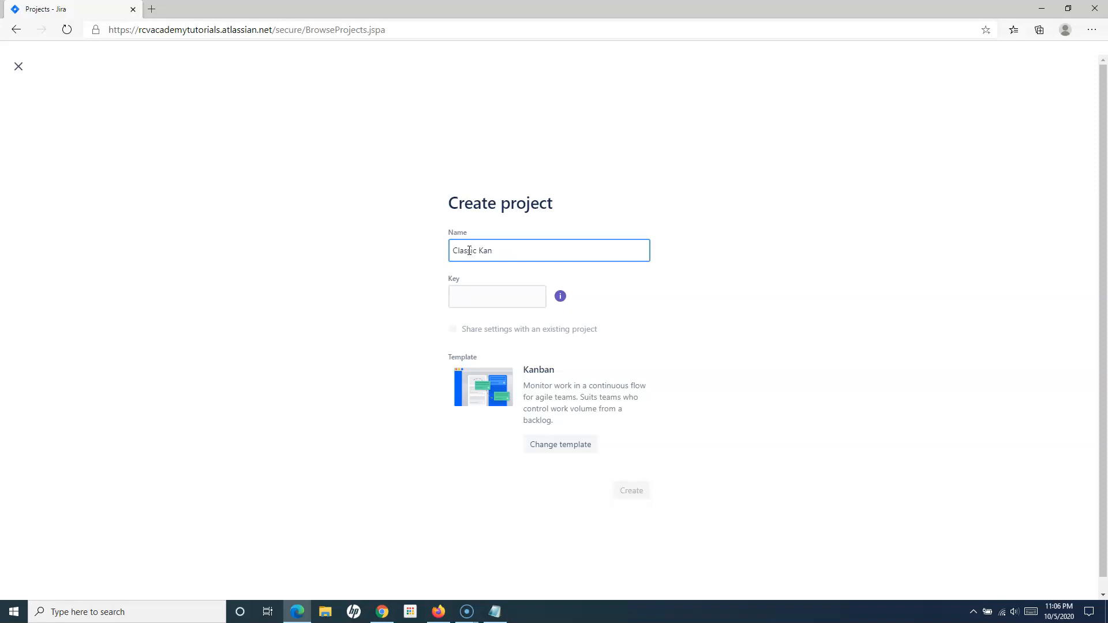
pyautogui.write('ban')
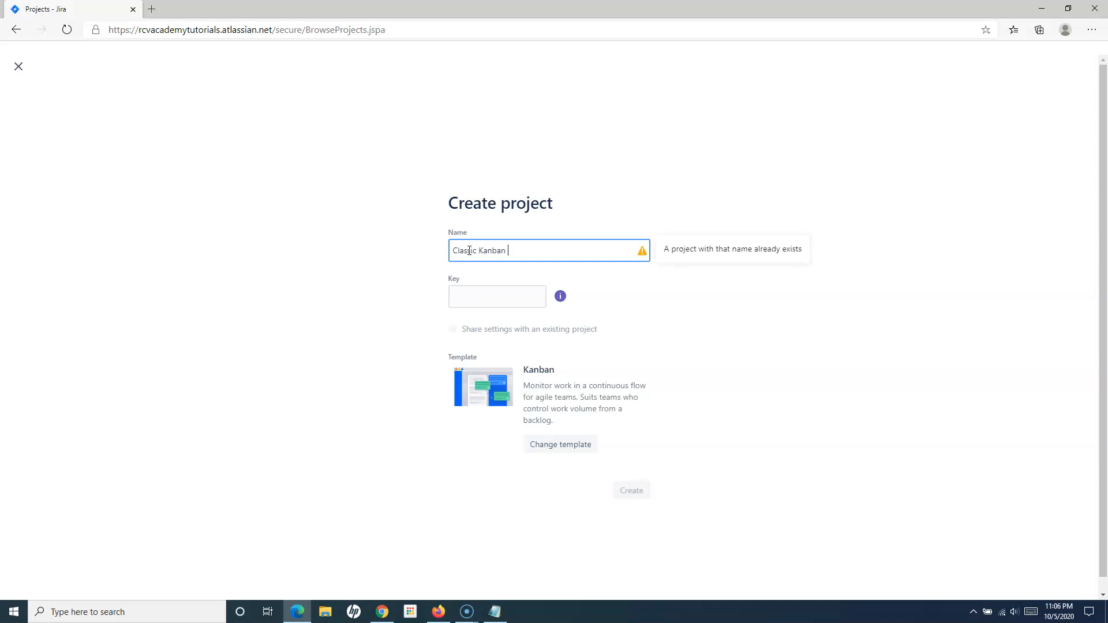
pyautogui.write('New')
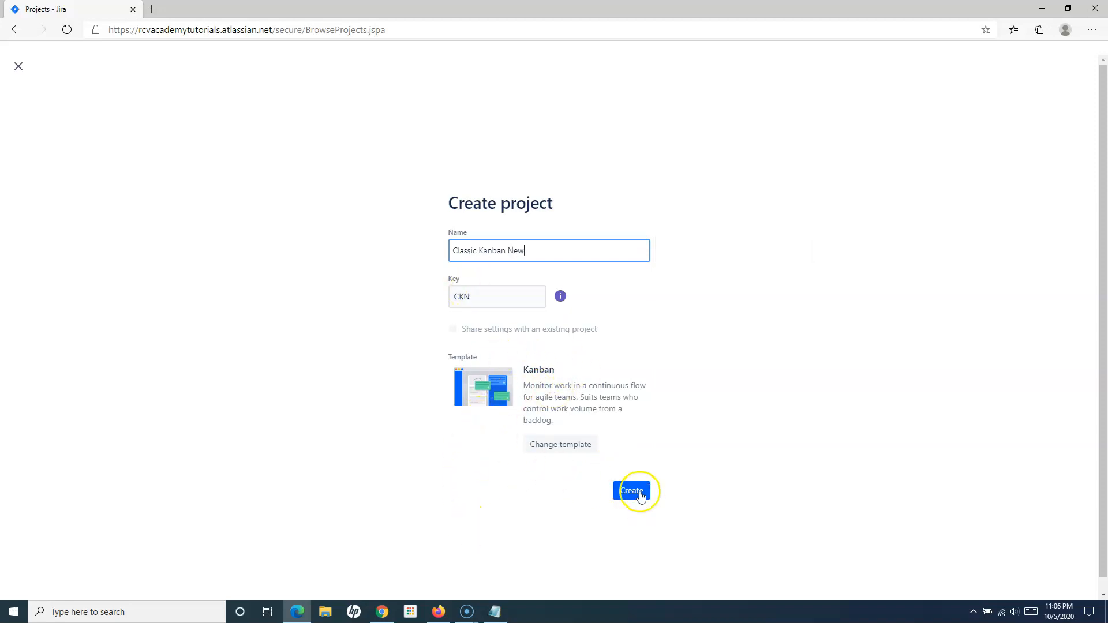
pyautogui.click(630, 490)
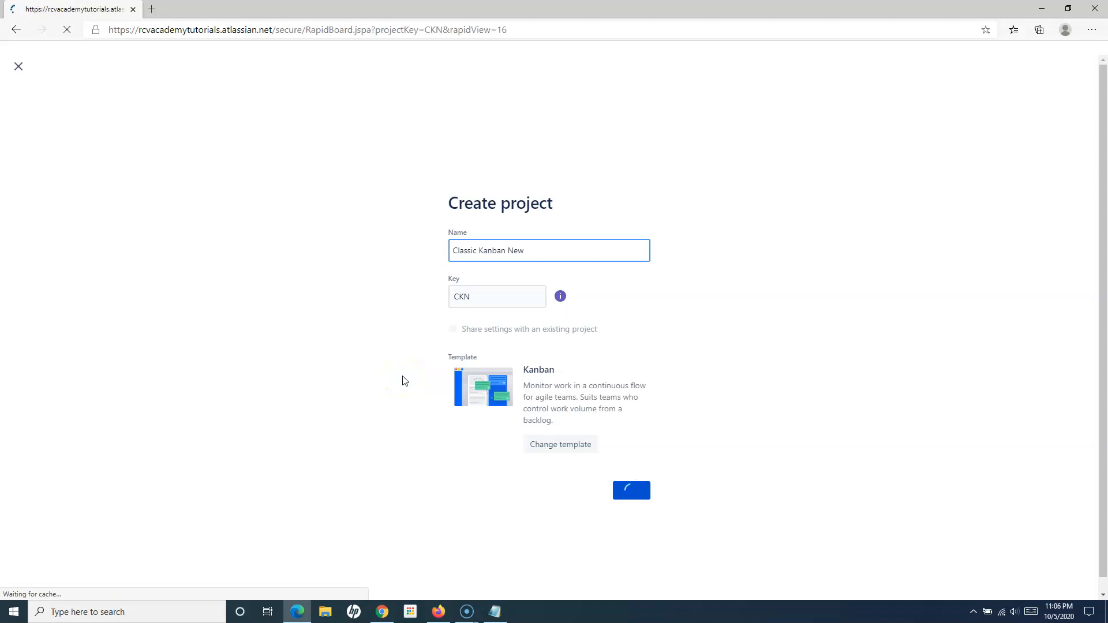
# Confirm creation so the empty CKN Kanban board opens with its four columns
pyautogui.click(630, 490)
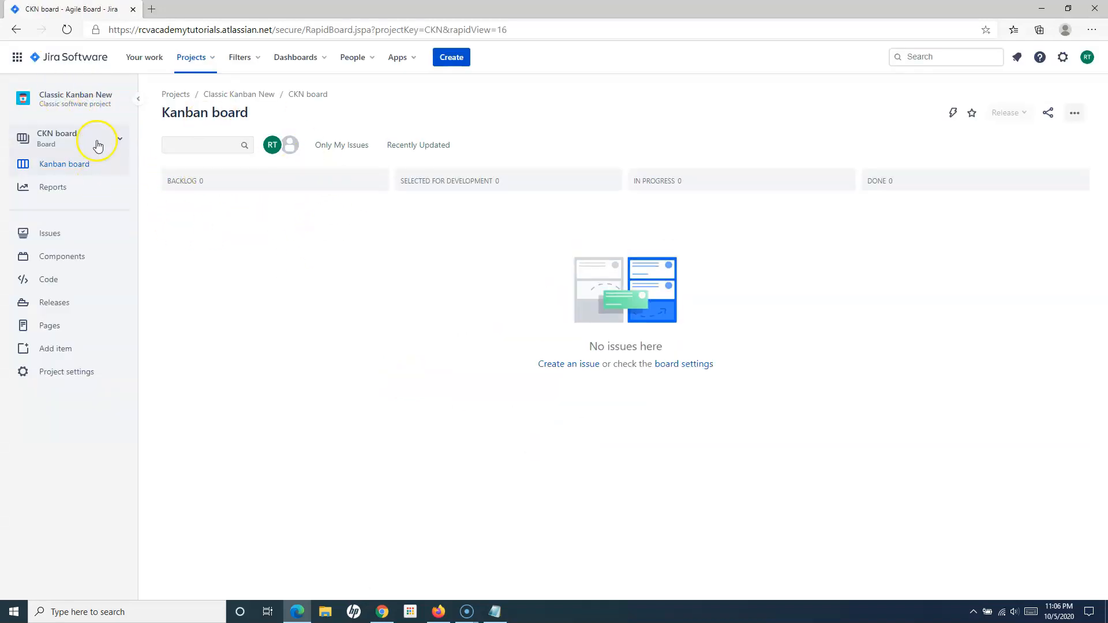
pyautogui.moveTo(1049, 197)
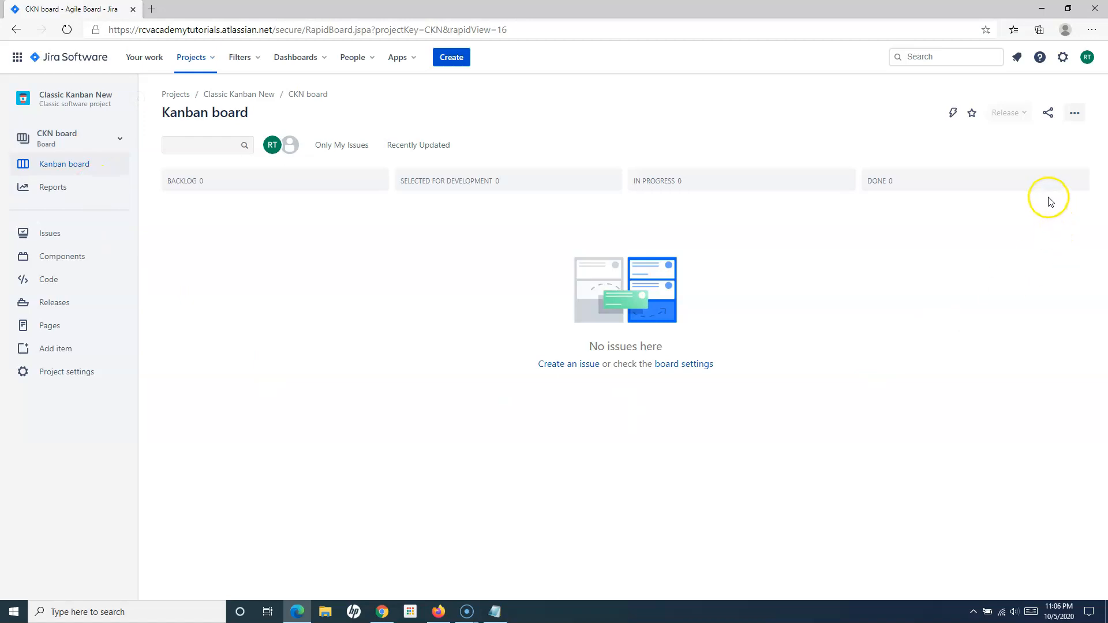
pyautogui.moveTo(368, 347)
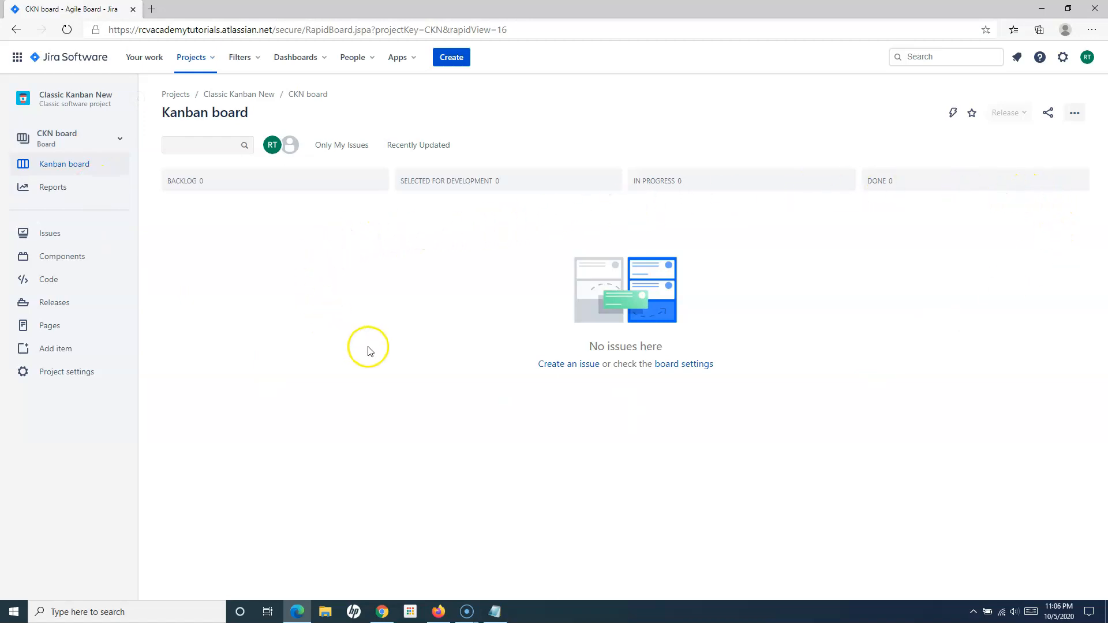
pyautogui.moveTo(292, 247)
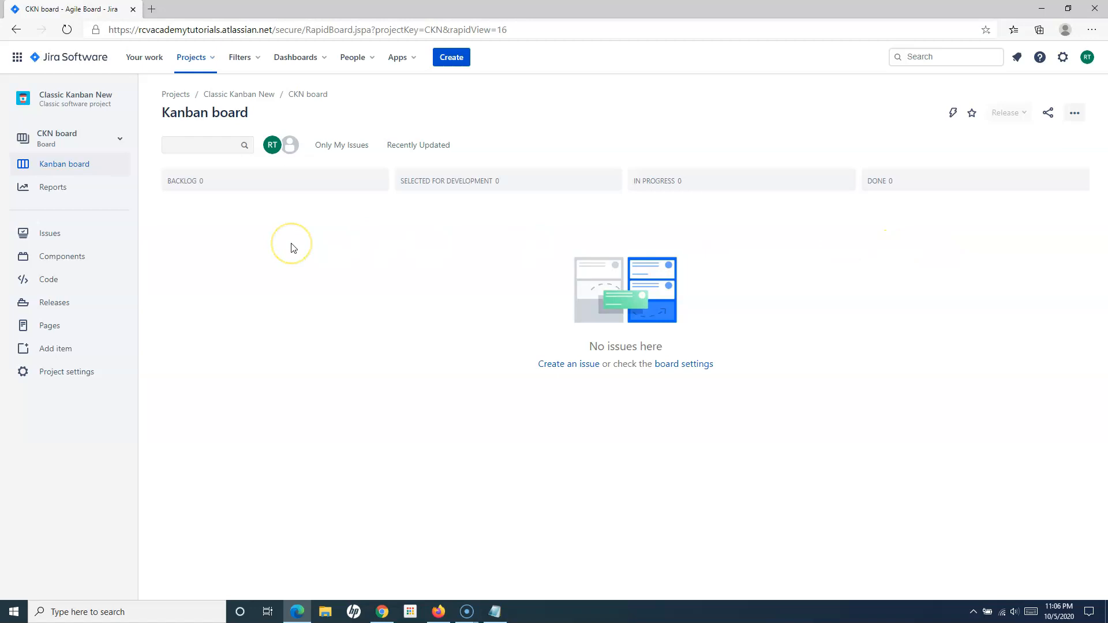
pyautogui.moveTo(69, 58)
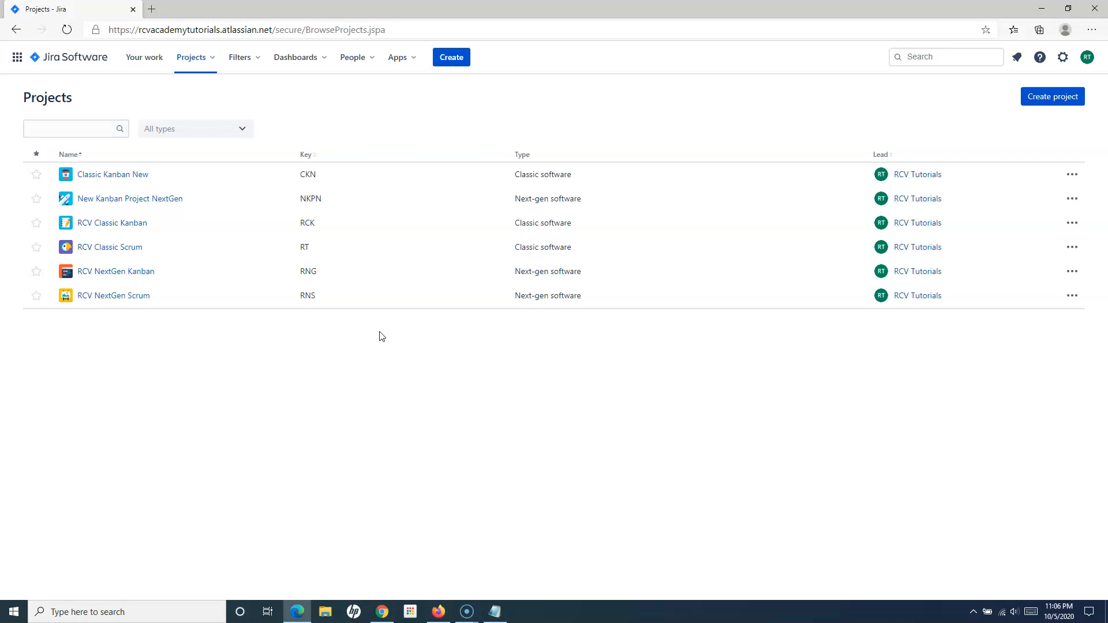
pyautogui.moveTo(387, 360)
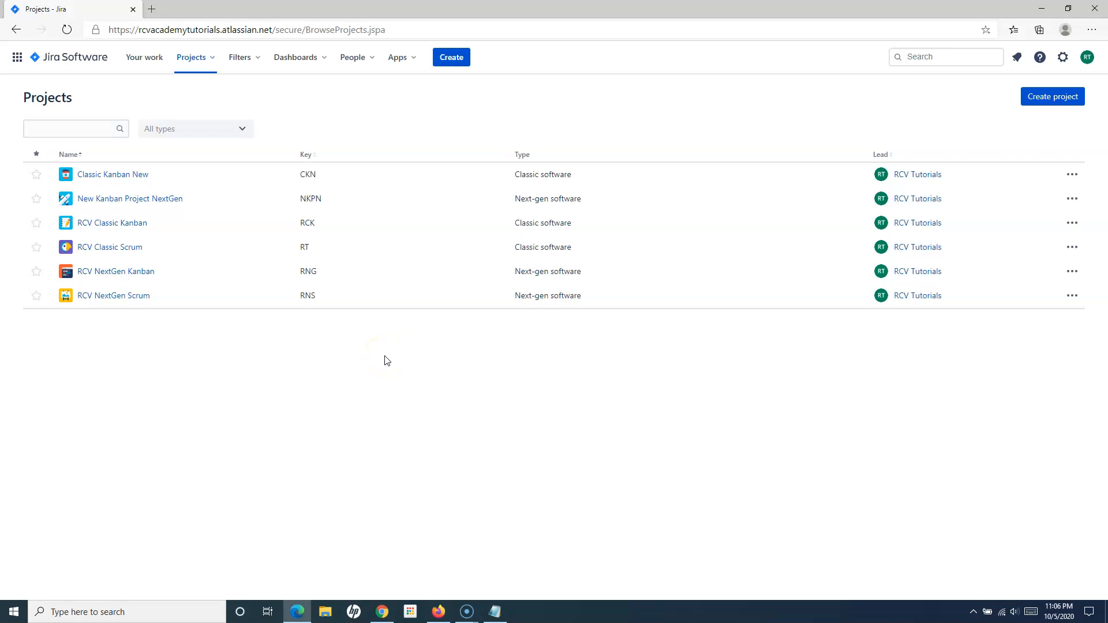